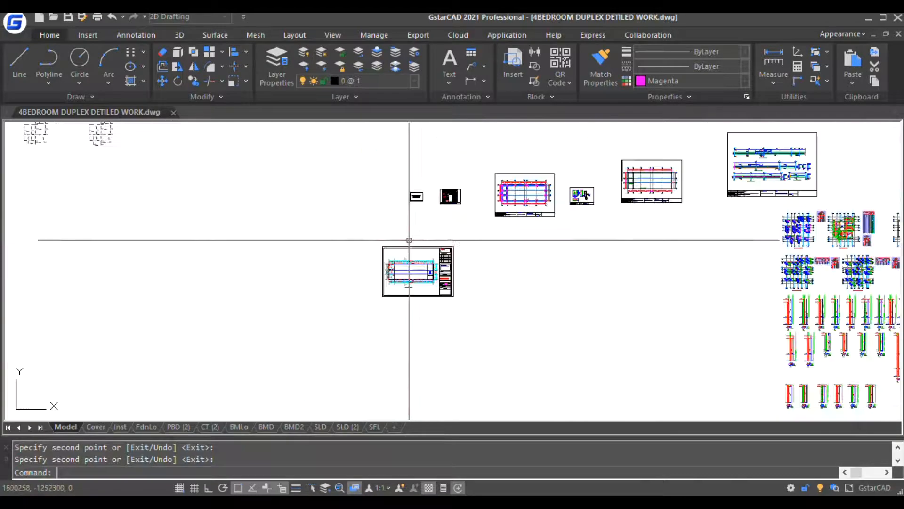
# Make a copy of the general notes sheet and place it at a picked point.
pyautogui.scroll(3)
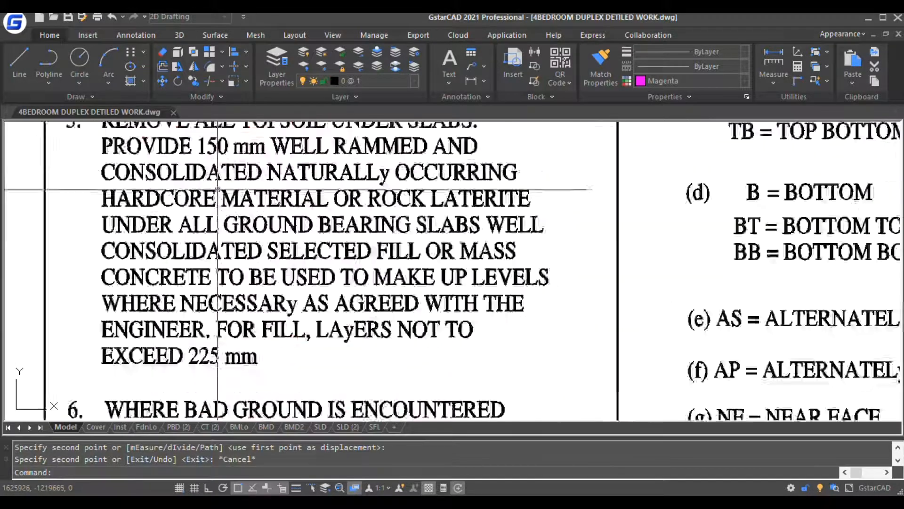
pyautogui.scroll(-3)
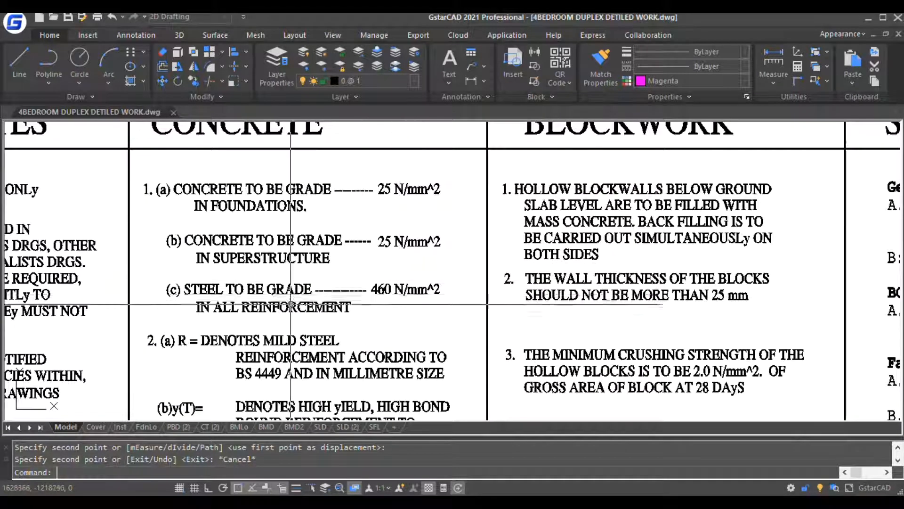
pyautogui.scroll(3)
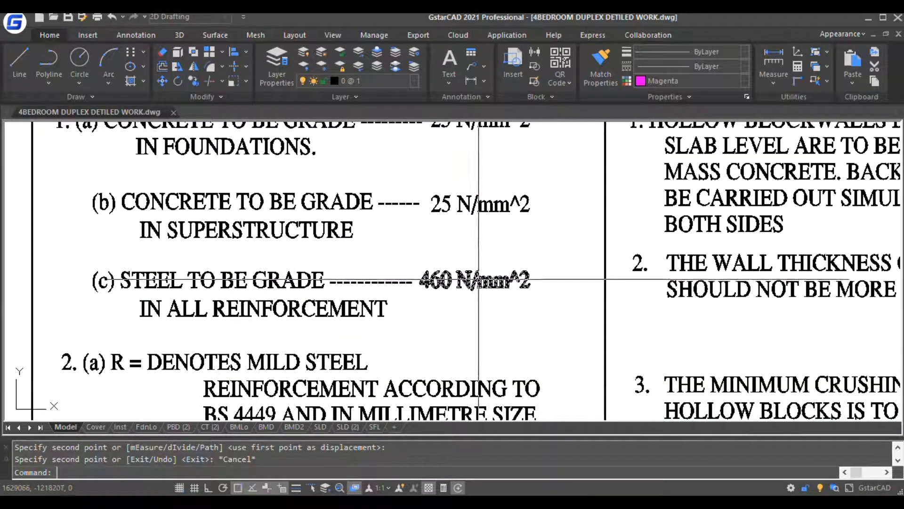
pyautogui.scroll(-3)
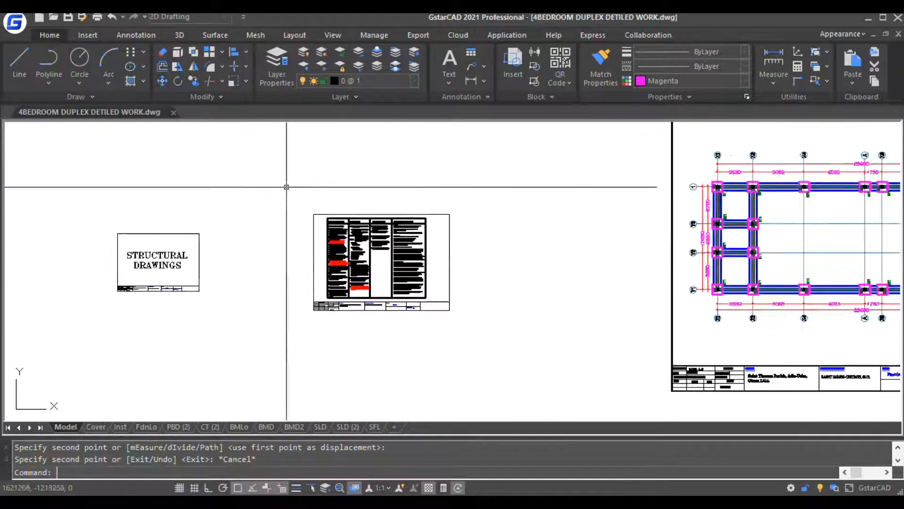
pyautogui.rightClick(346, 262)
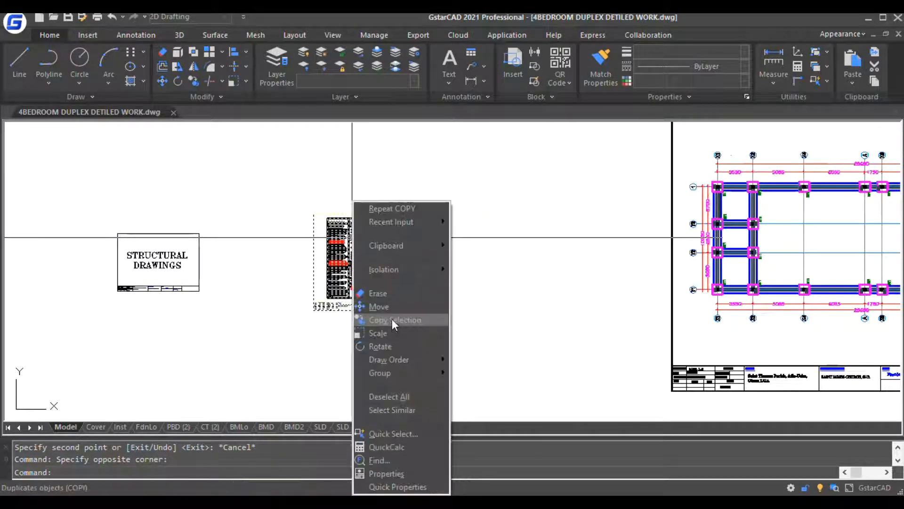
pyautogui.click(395, 319)
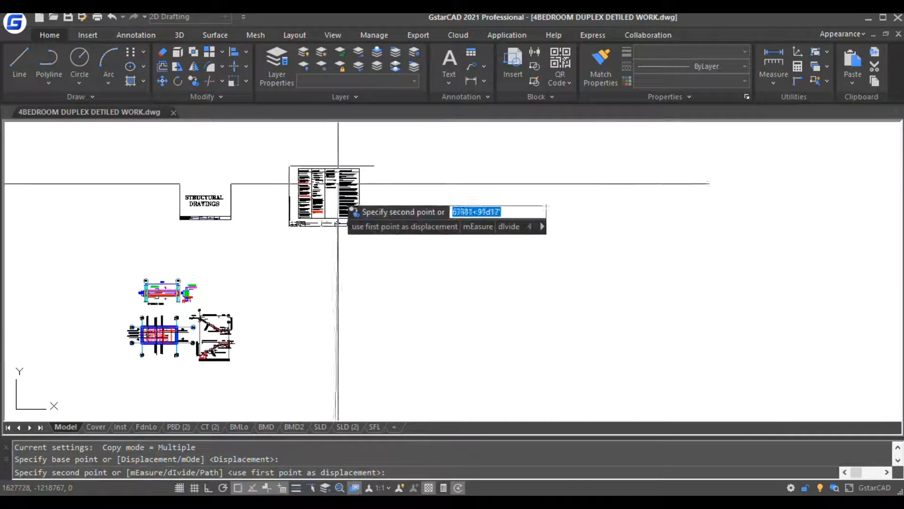
pyautogui.click(312, 216)
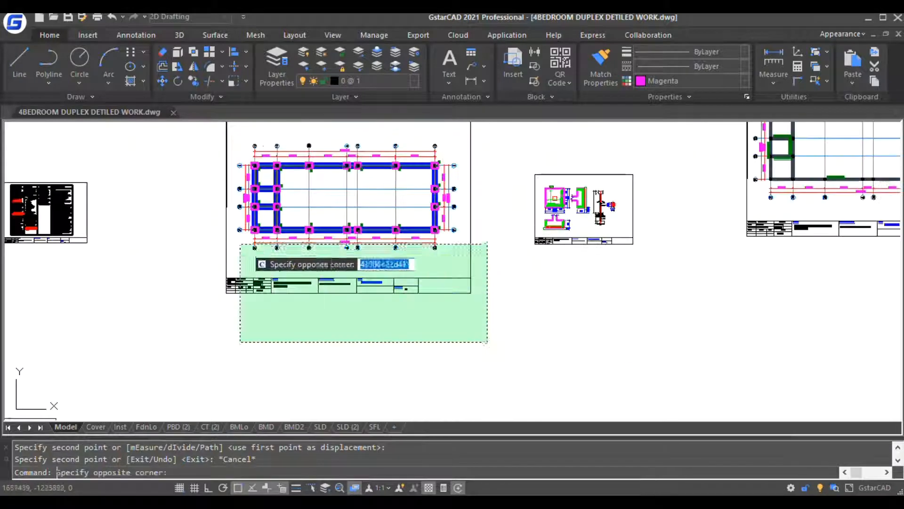
# Copy the foundation sheet's border and title block to set out a new sheet.
pyautogui.rightClick(362, 288)
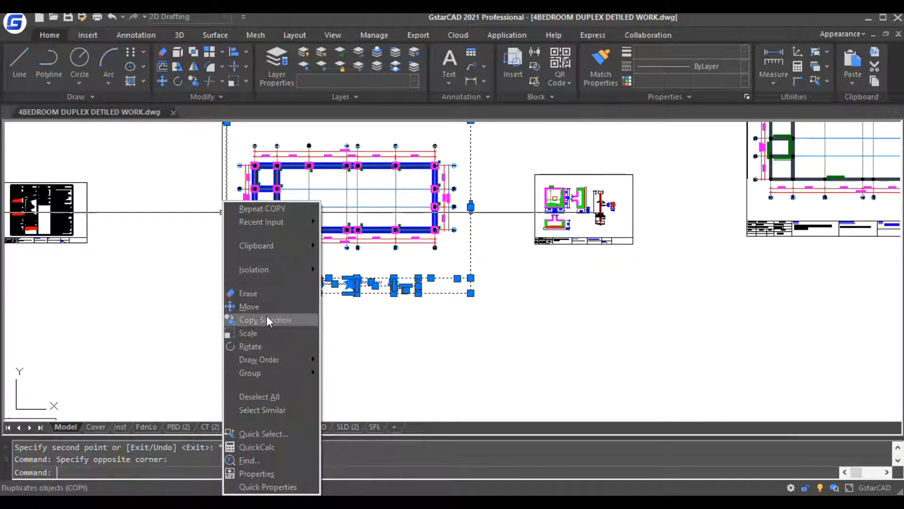
pyautogui.click(265, 320)
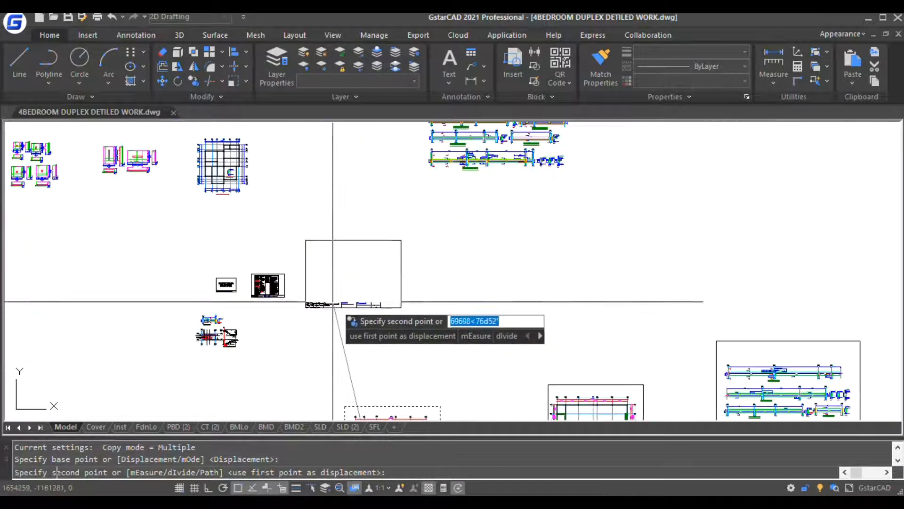
pyautogui.press('Escape')
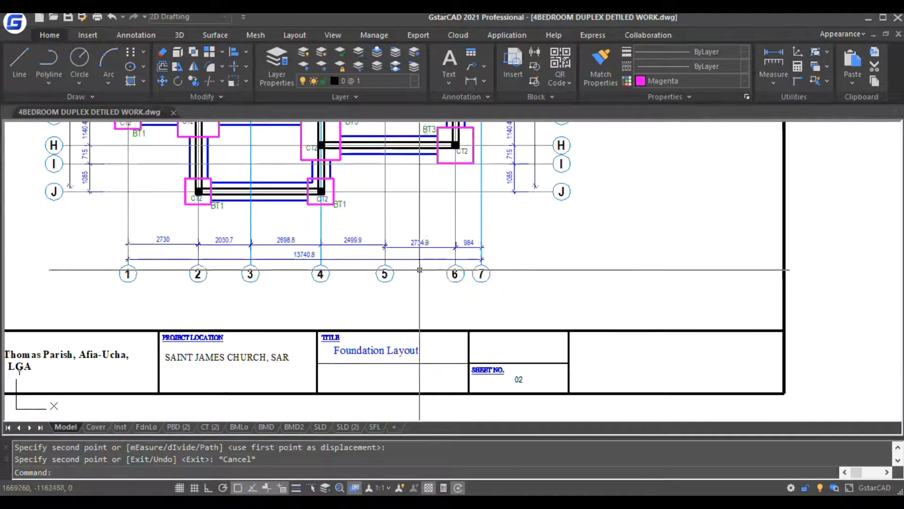
# Copy the Foundation Layout sheet frame and title block around the column base details.
pyautogui.scroll(-3)
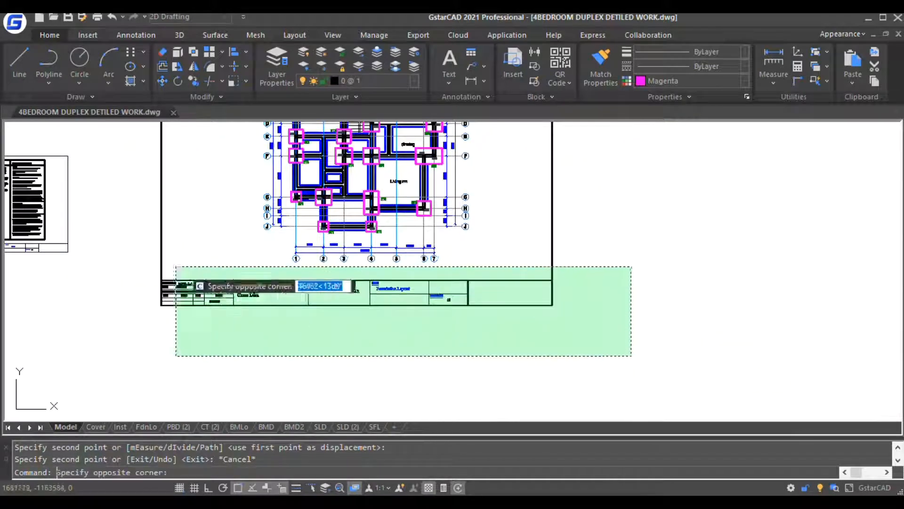
pyautogui.rightClick(312, 289)
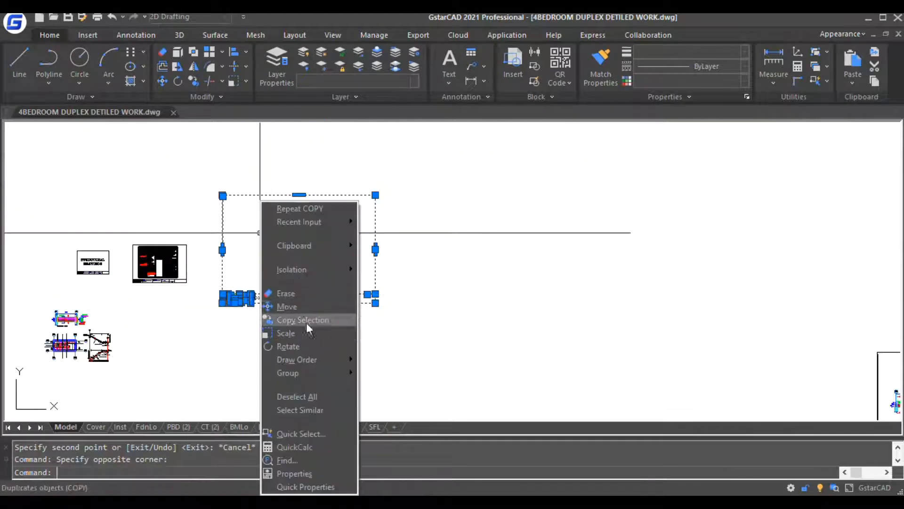
pyautogui.click(303, 320)
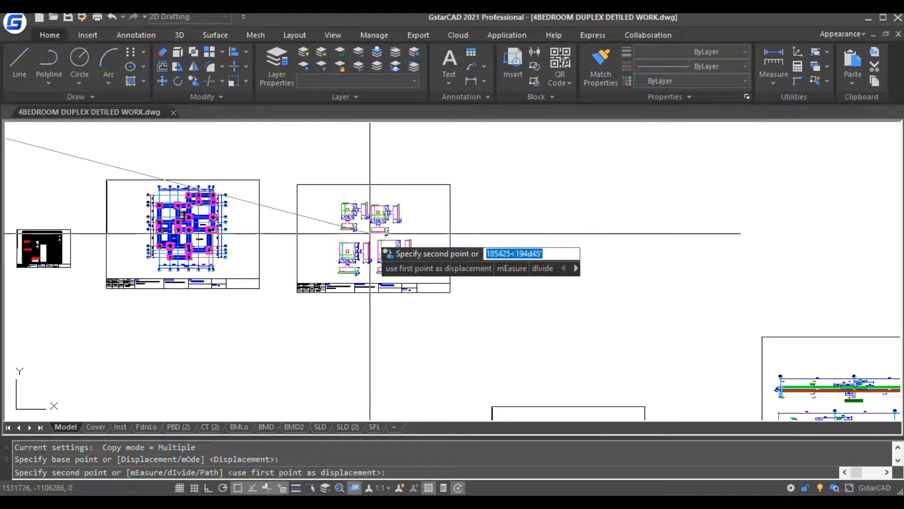
# Move the column base details and plan drawing inside the copied sheet frame.
pyautogui.press('Escape')
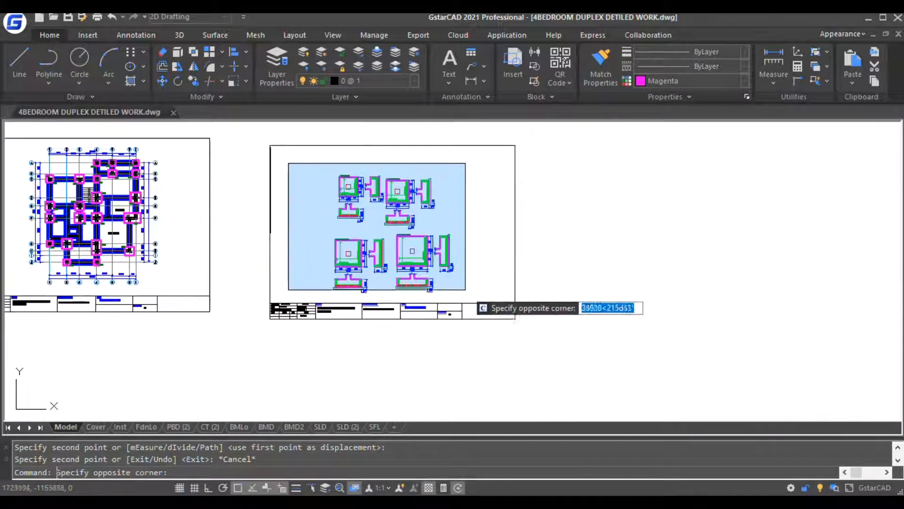
pyautogui.rightClick(386, 190)
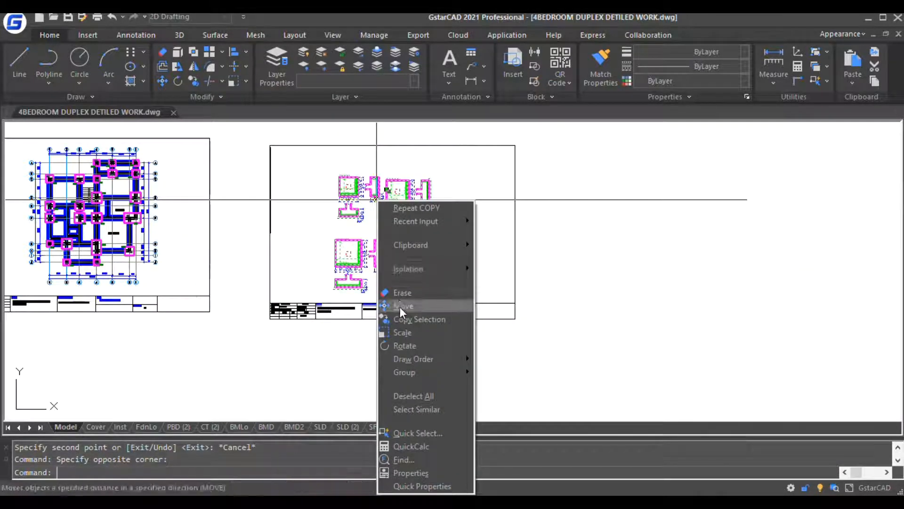
pyautogui.click(403, 305)
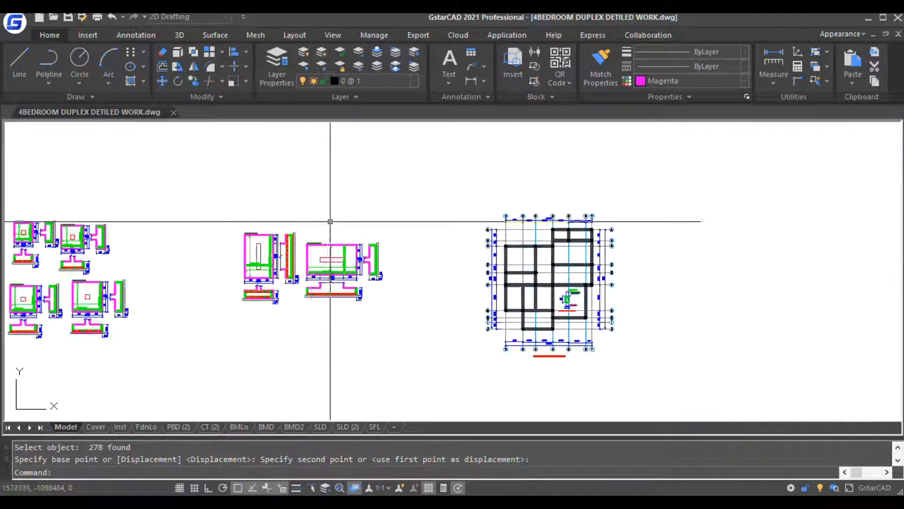
pyautogui.rightClick(323, 271)
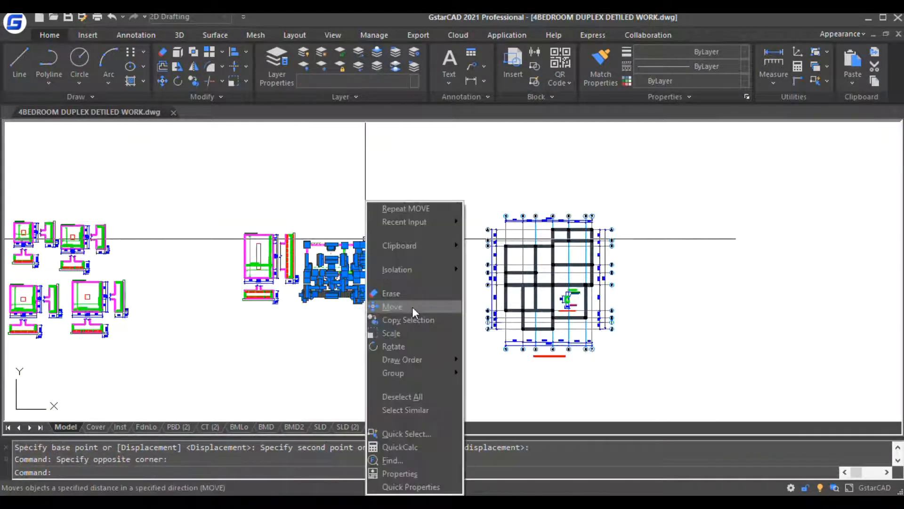
pyautogui.click(392, 306)
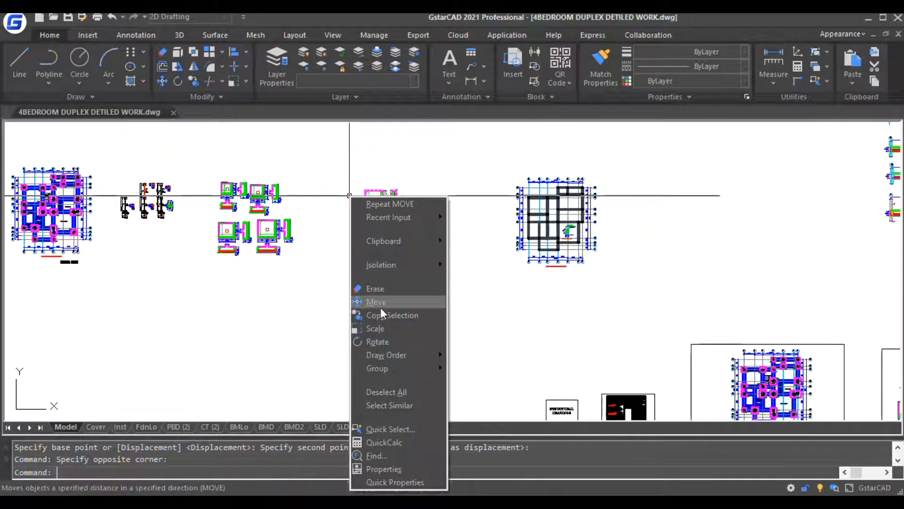
pyautogui.click(391, 315)
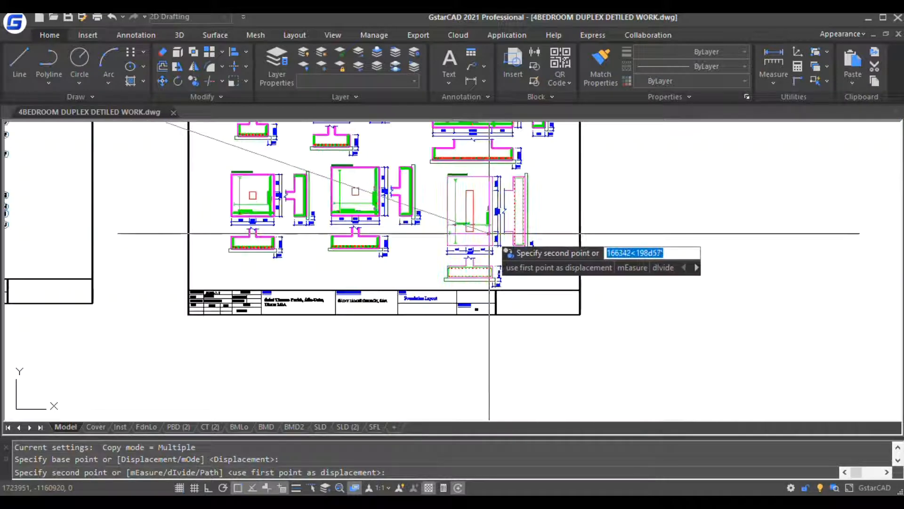
pyautogui.press('Escape')
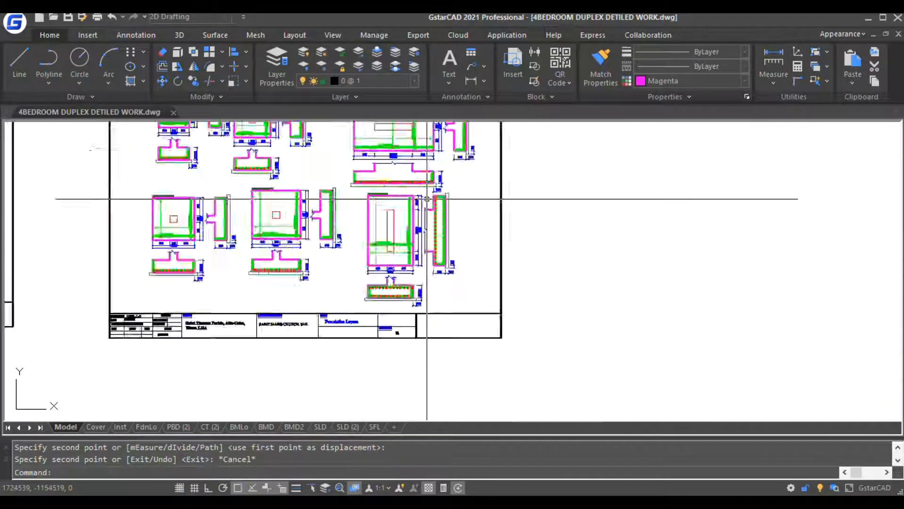
# Set out another empty copy of the sheet frame alongside.
pyautogui.scroll(-3)
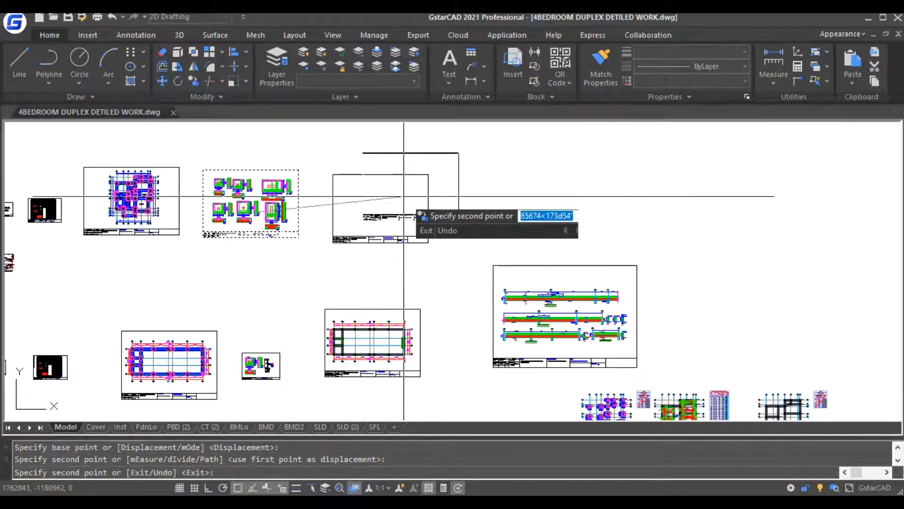
pyautogui.press('Escape')
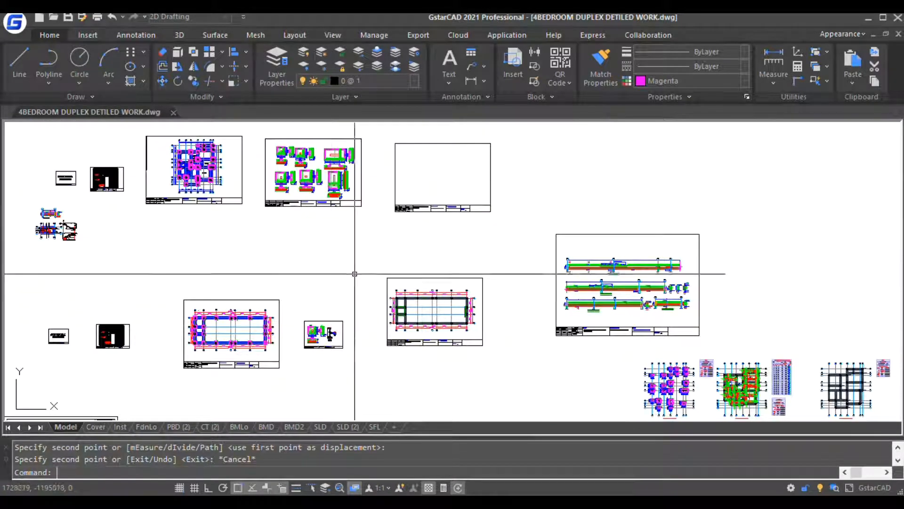
# Place the detail copy and set the base point for scaling the column details.
pyautogui.scroll(-3)
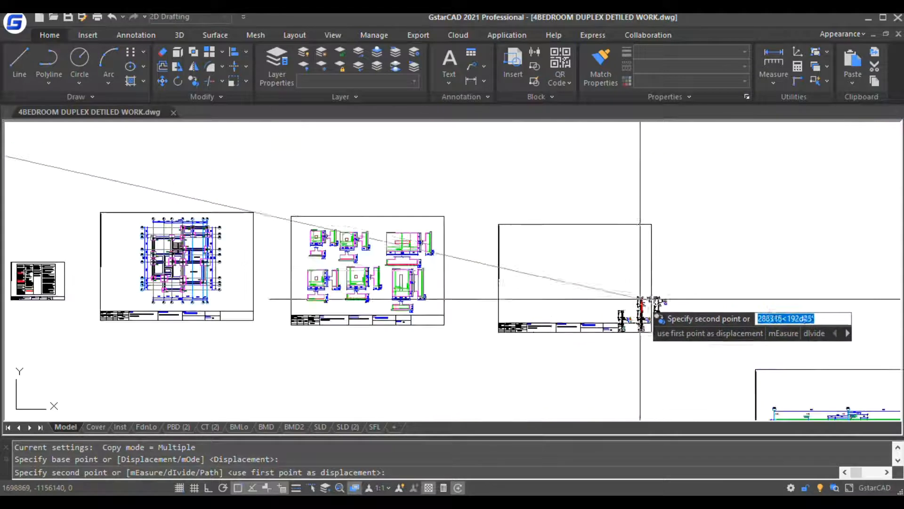
pyautogui.click(588, 267)
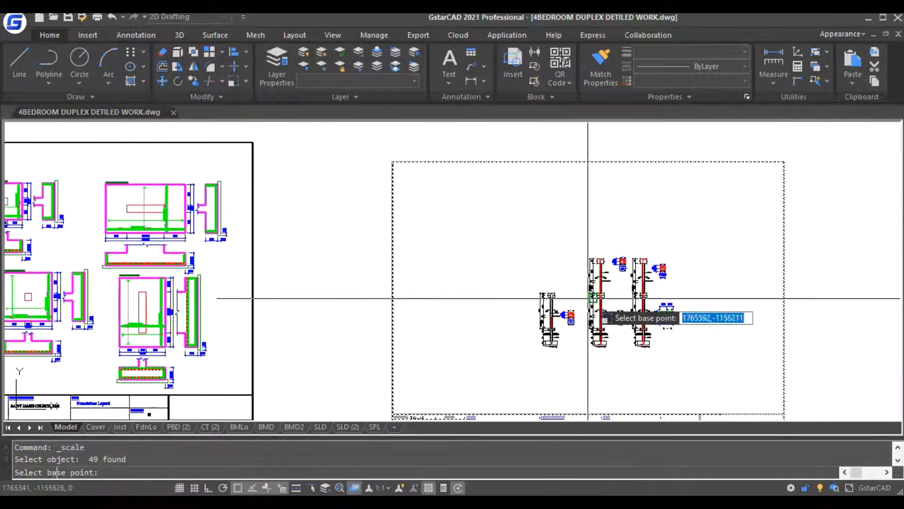
pyautogui.click(591, 311)
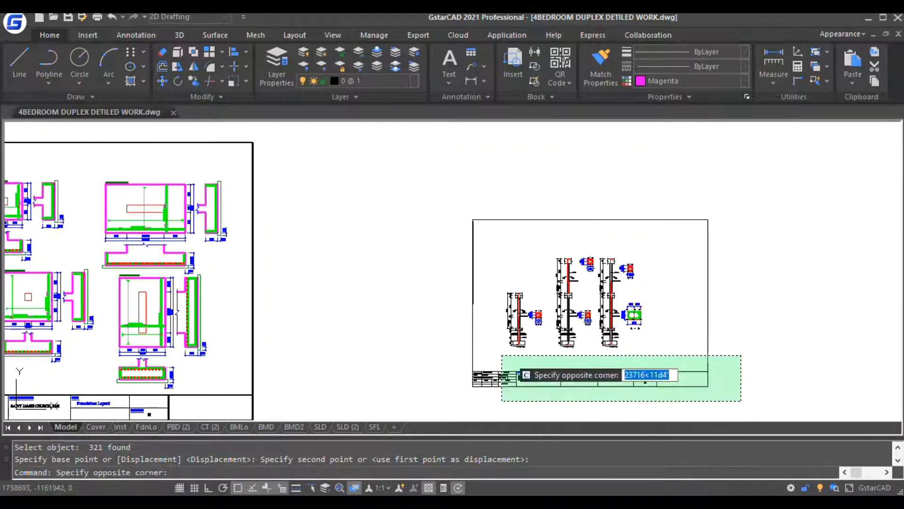
# Resize the column details and duplicate the empty title-block frame to their right.
pyautogui.rightClick(531, 320)
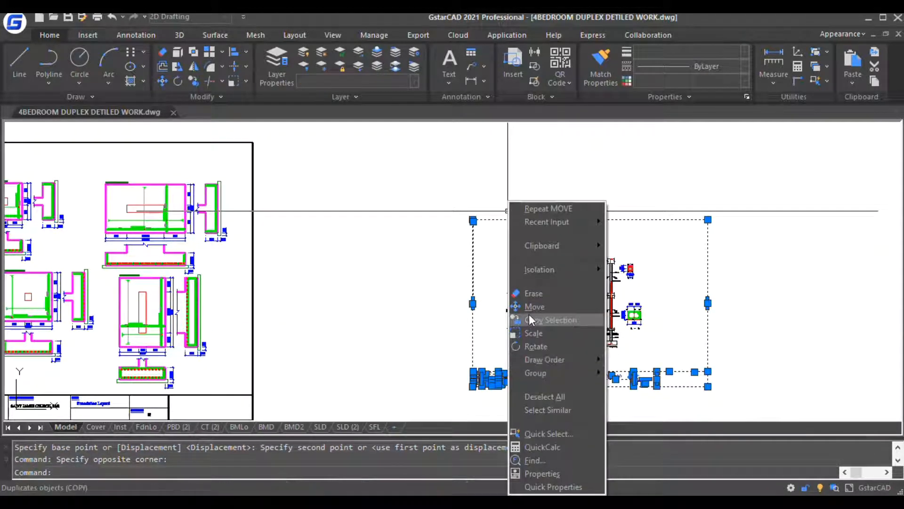
pyautogui.click(533, 333)
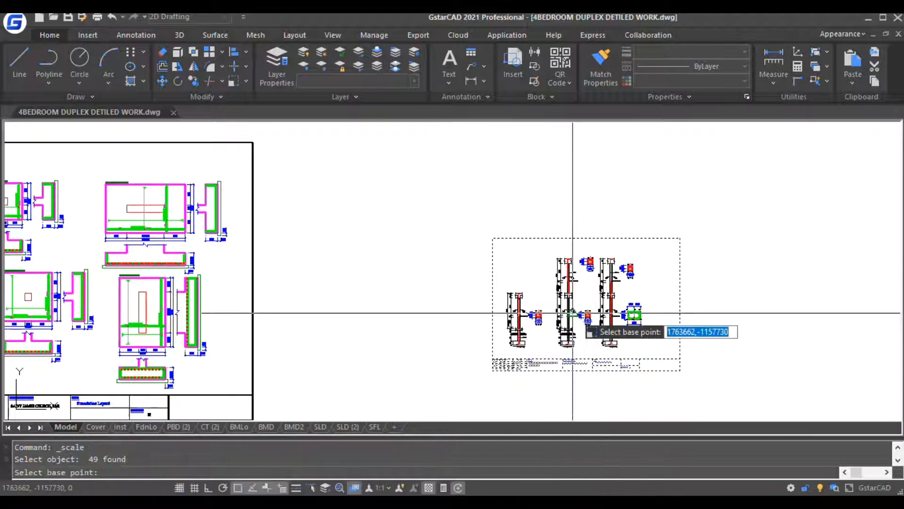
pyautogui.click(571, 317)
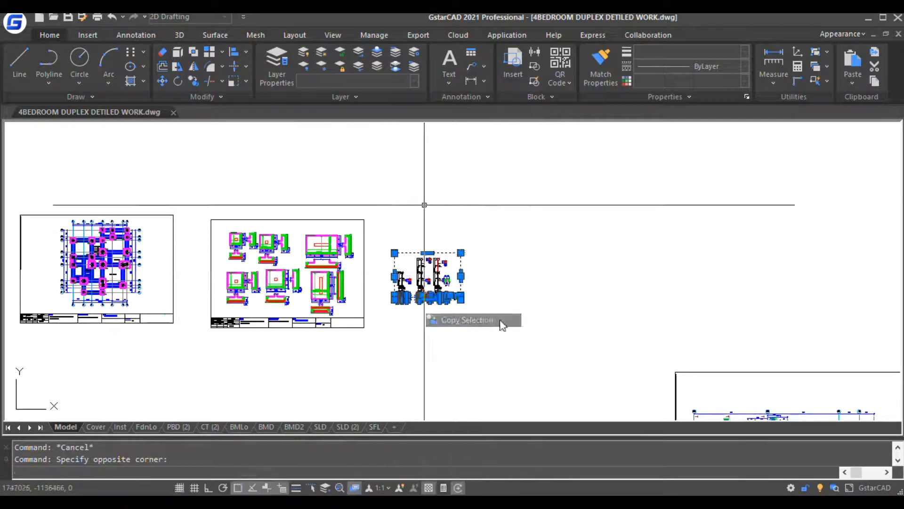
pyautogui.click(466, 319)
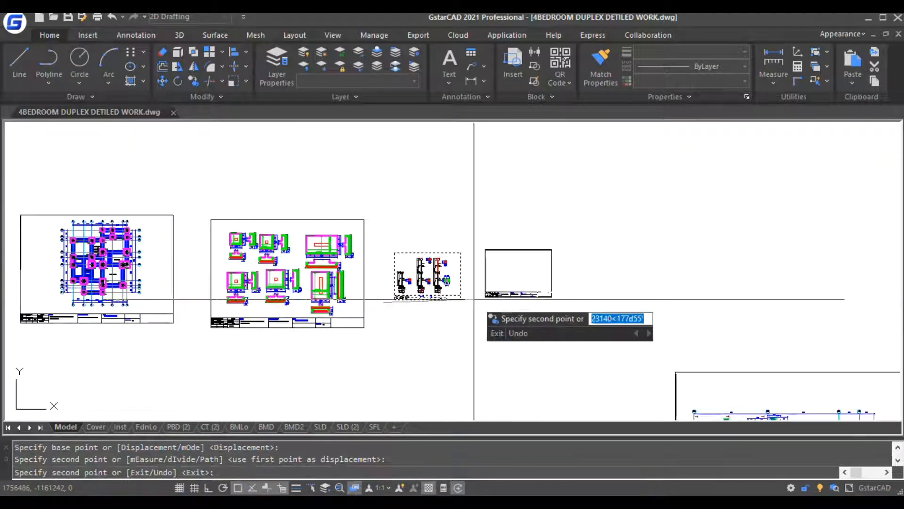
pyautogui.press('Escape')
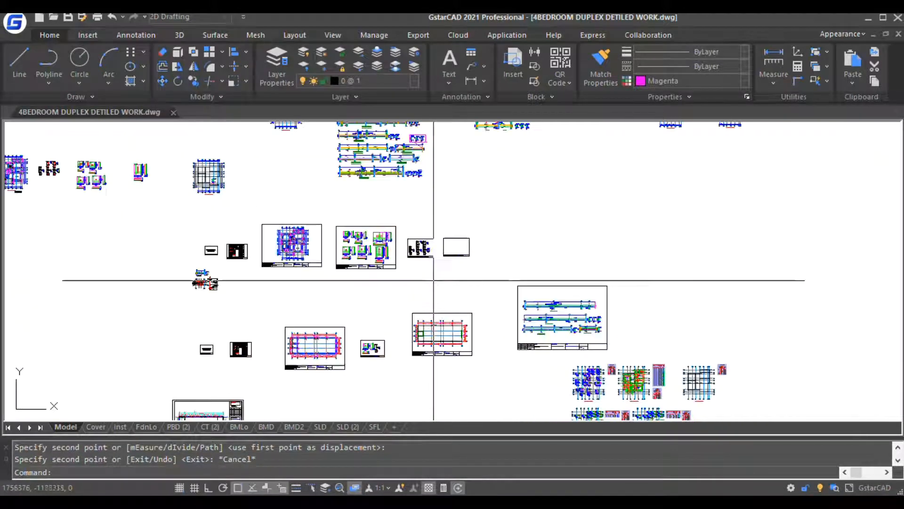
# Copy the floor plan, enlarge it 1.2 times and move it into a sheet frame.
pyautogui.scroll(3)
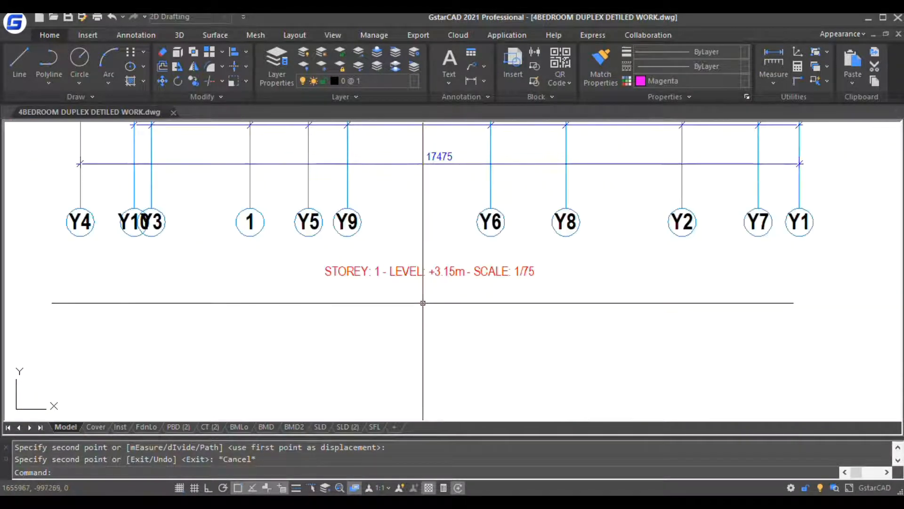
pyautogui.scroll(-3)
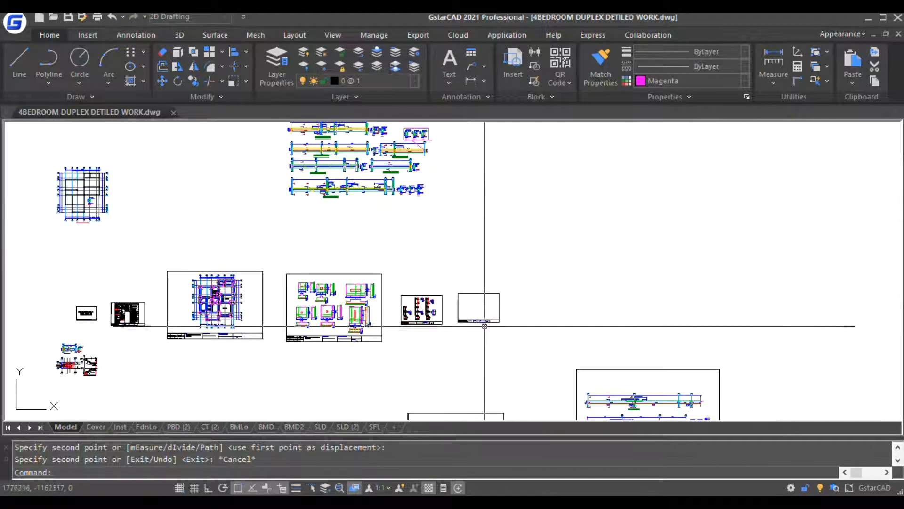
pyautogui.rightClick(502, 338)
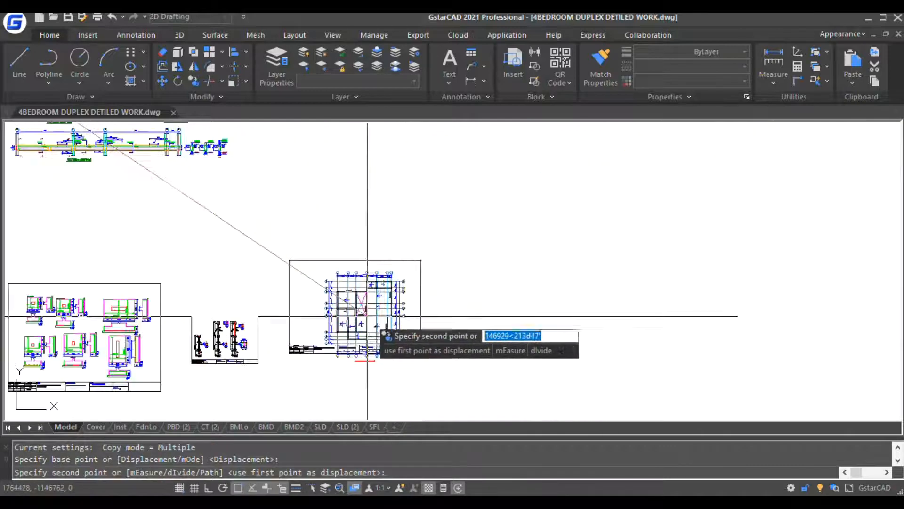
pyautogui.moveTo(335, 162)
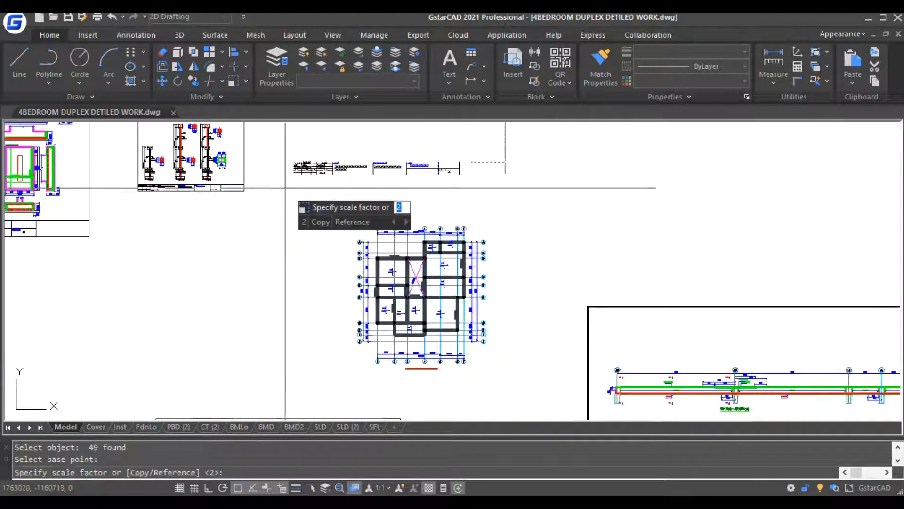
pyautogui.write('1.2')
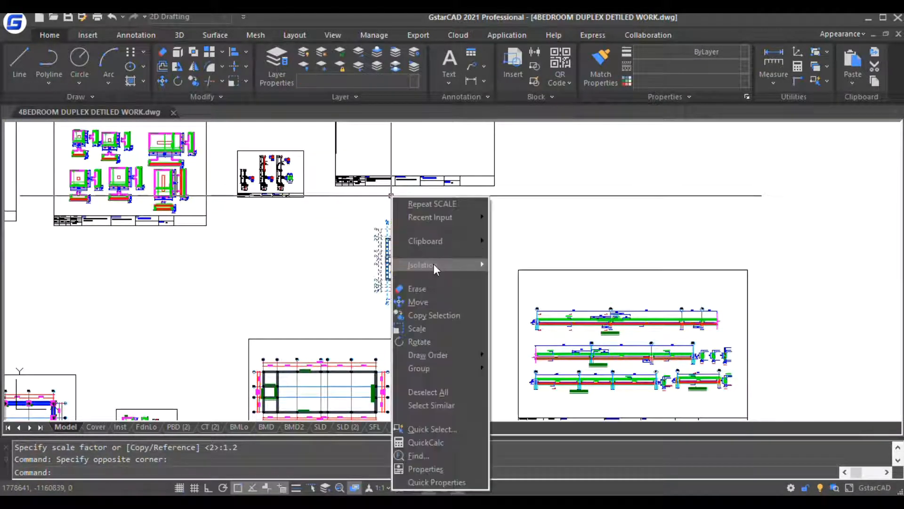
pyautogui.click(418, 301)
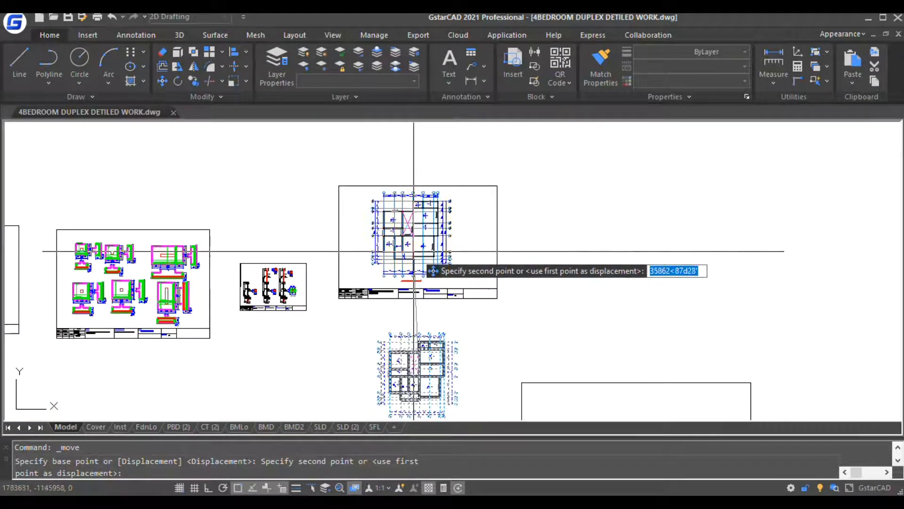
pyautogui.click(494, 334)
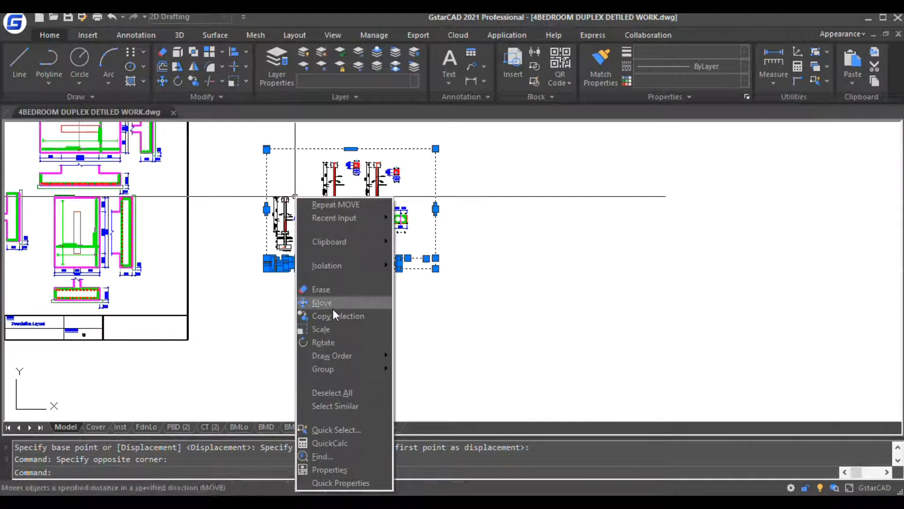
# Copy blank sheet frames and move the floor plan into an empty frame.
pyautogui.click(321, 302)
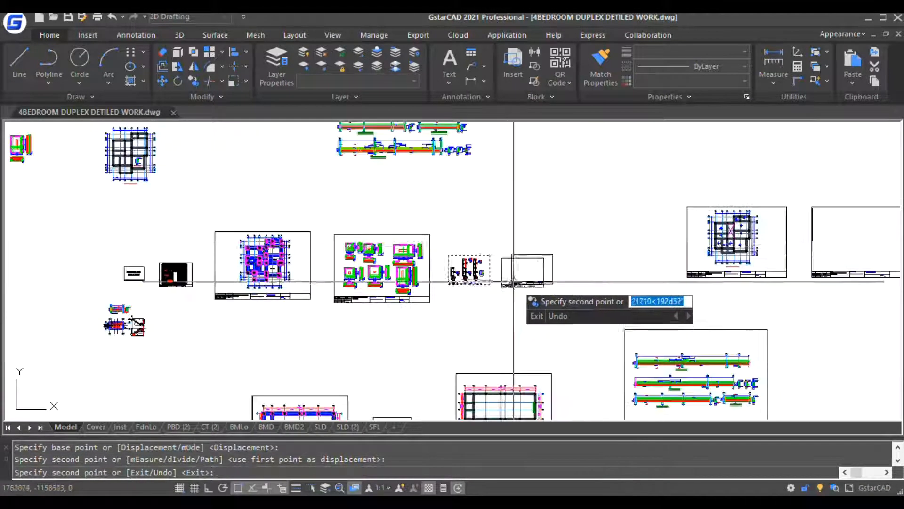
pyautogui.press('Escape')
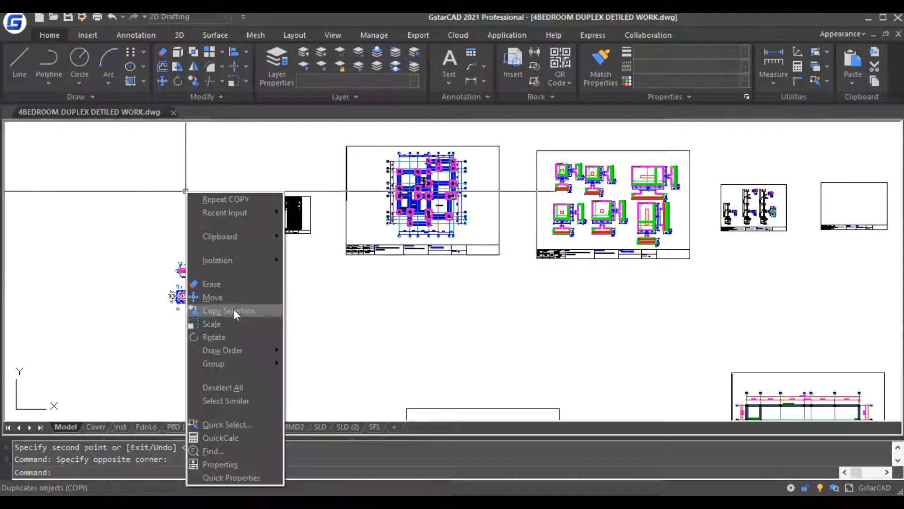
pyautogui.click(229, 310)
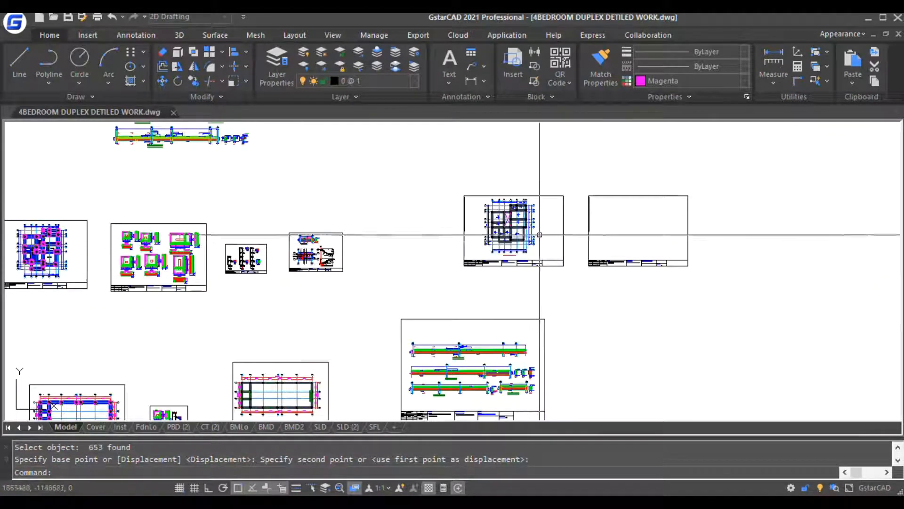
pyautogui.rightClick(432, 179)
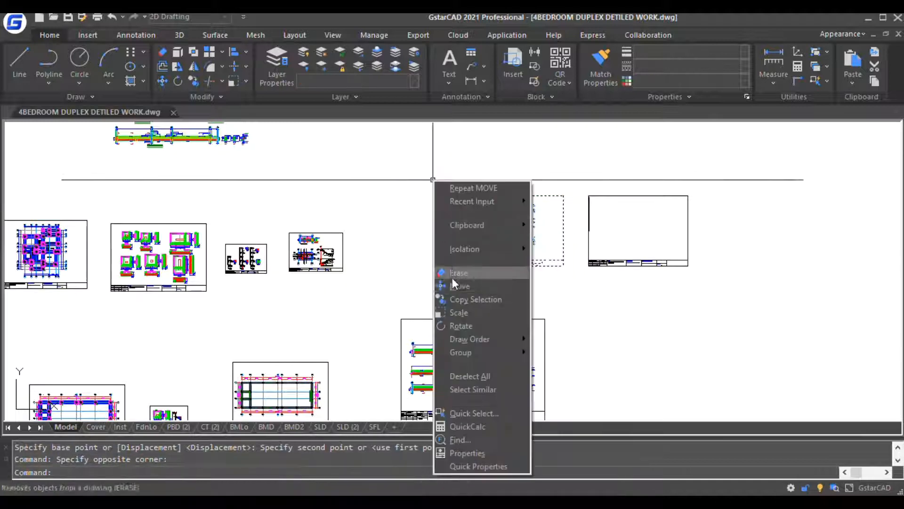
pyautogui.click(459, 285)
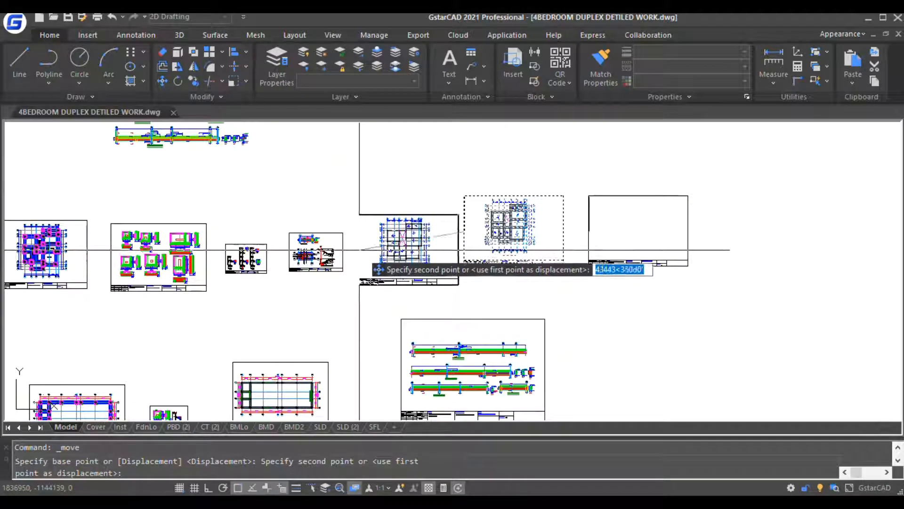
pyautogui.rightClick(414, 208)
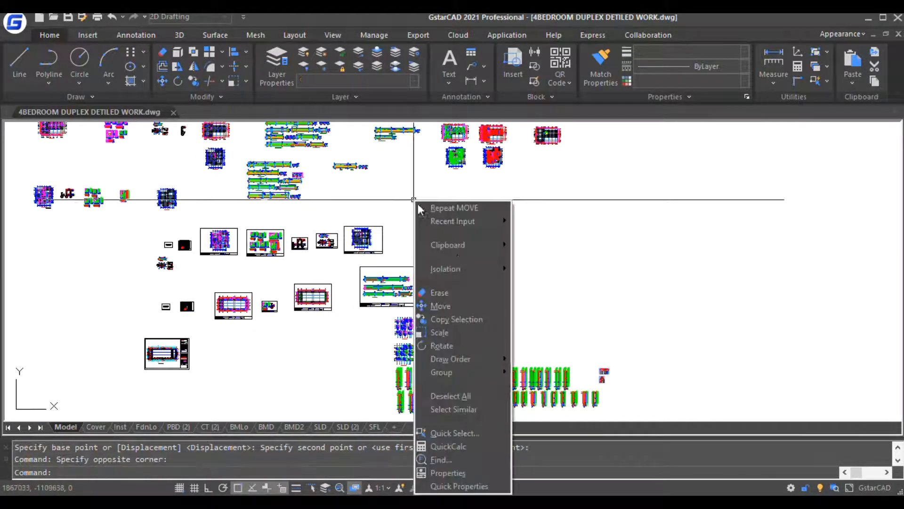
pyautogui.click(440, 306)
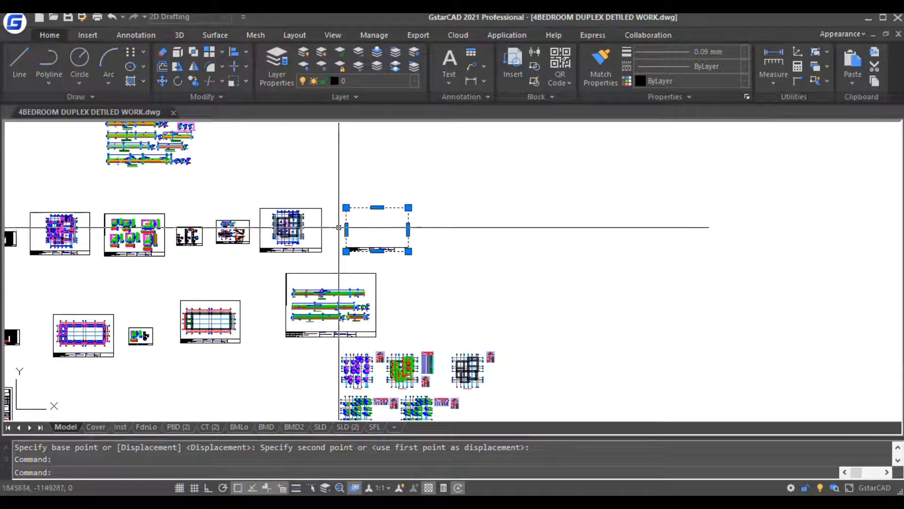
pyautogui.press('Escape')
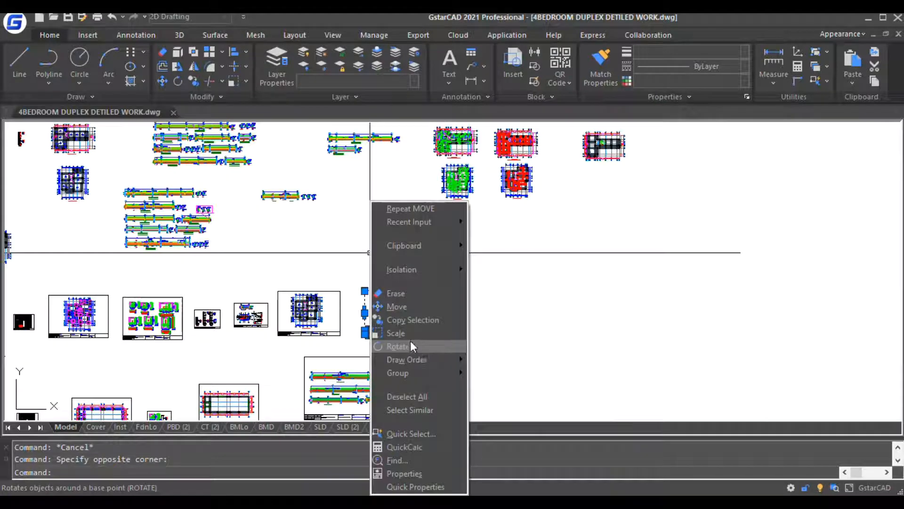
# Enlarge a blank sheet frame by a scale factor of 1.5.
pyautogui.click(396, 333)
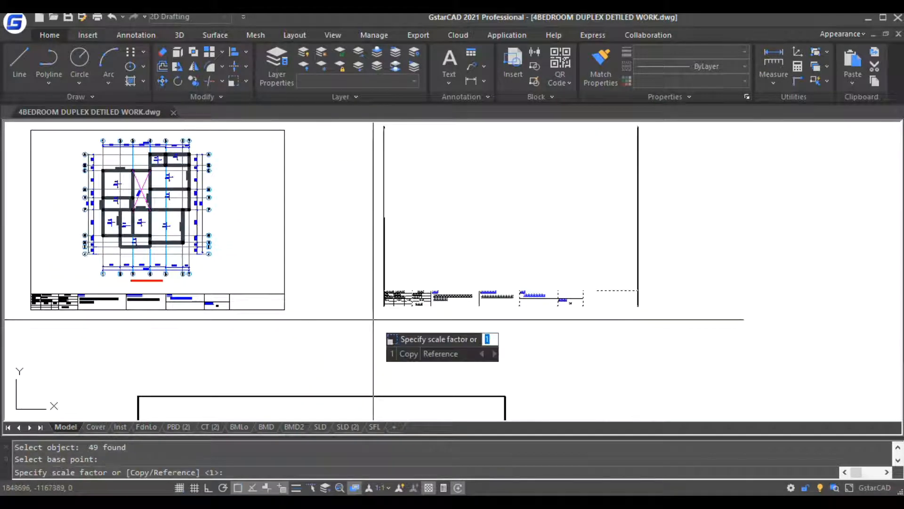
pyautogui.write('1.5')
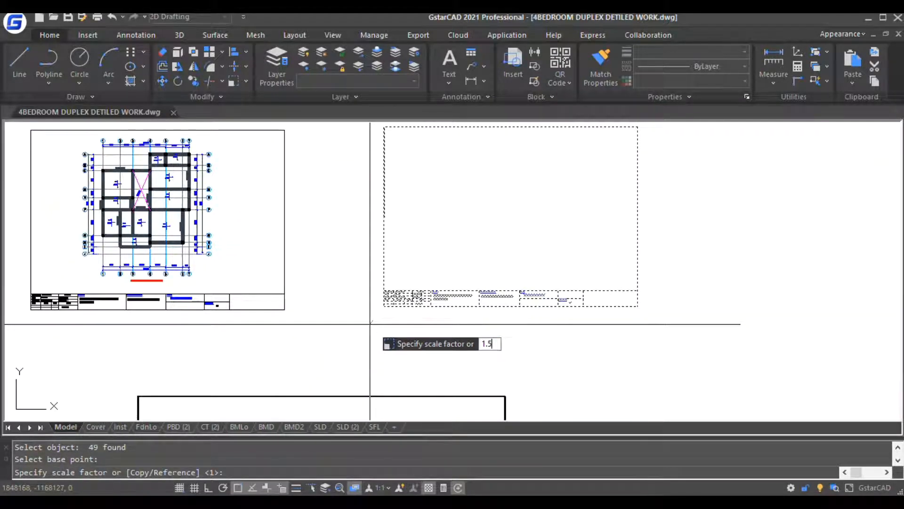
pyautogui.press('Return')
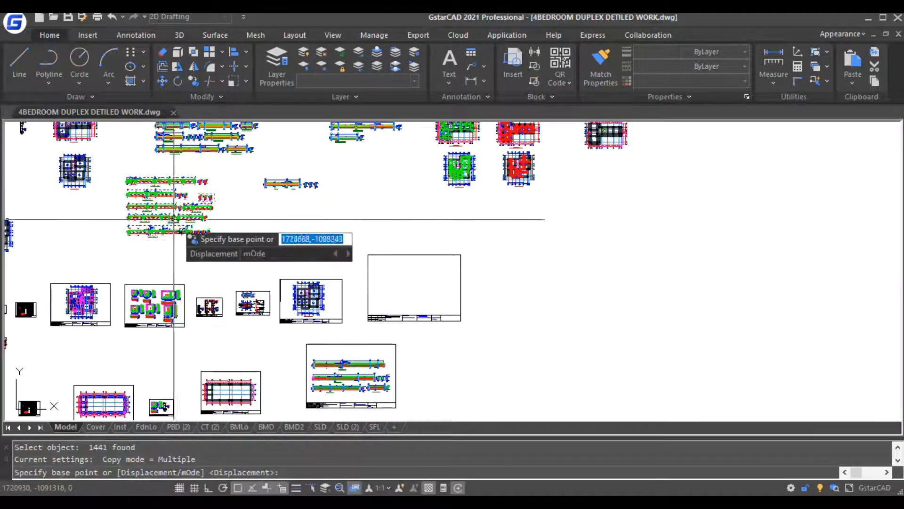
# Copy the beam detail drawings into the enlarged sheet frame.
pyautogui.click(173, 219)
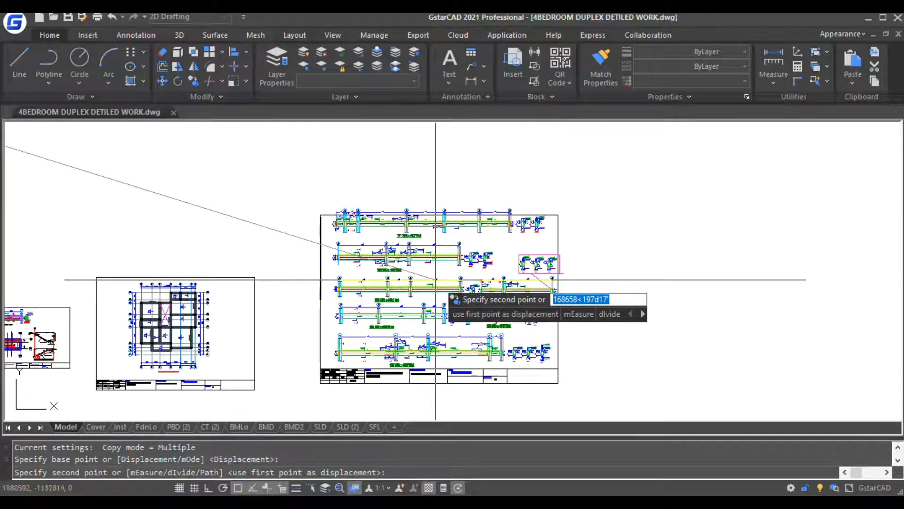
pyautogui.press('Escape')
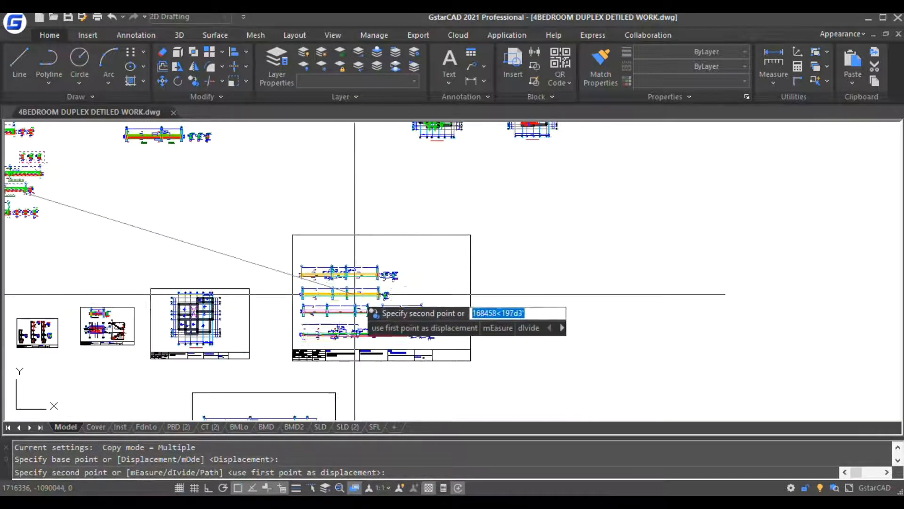
pyautogui.moveTo(380, 285)
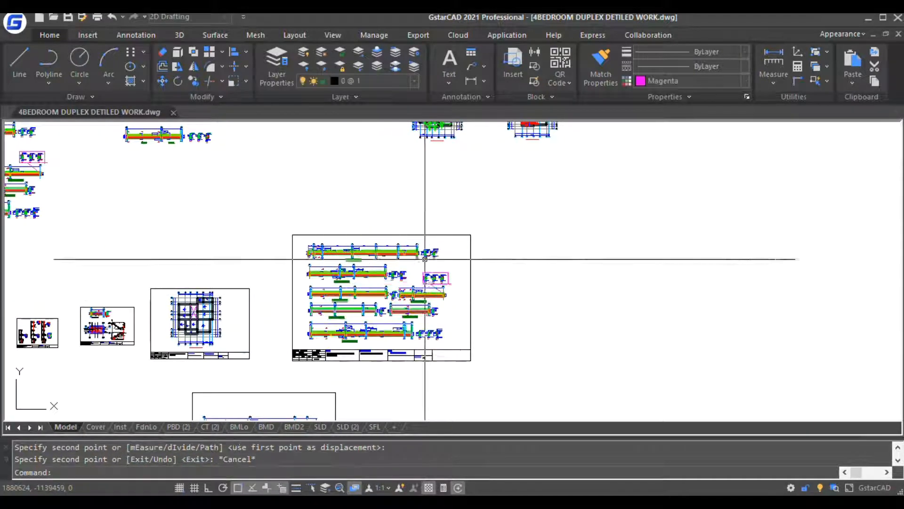
pyautogui.scroll(-3)
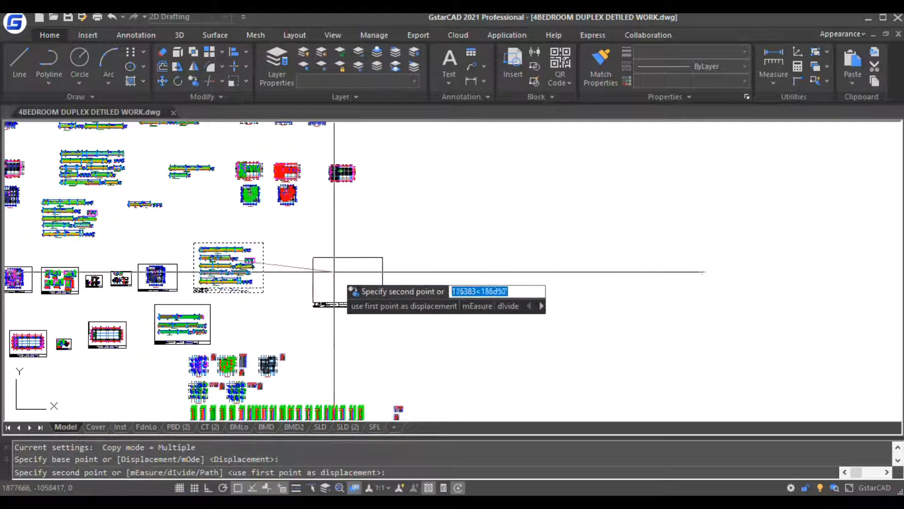
pyautogui.press('Escape')
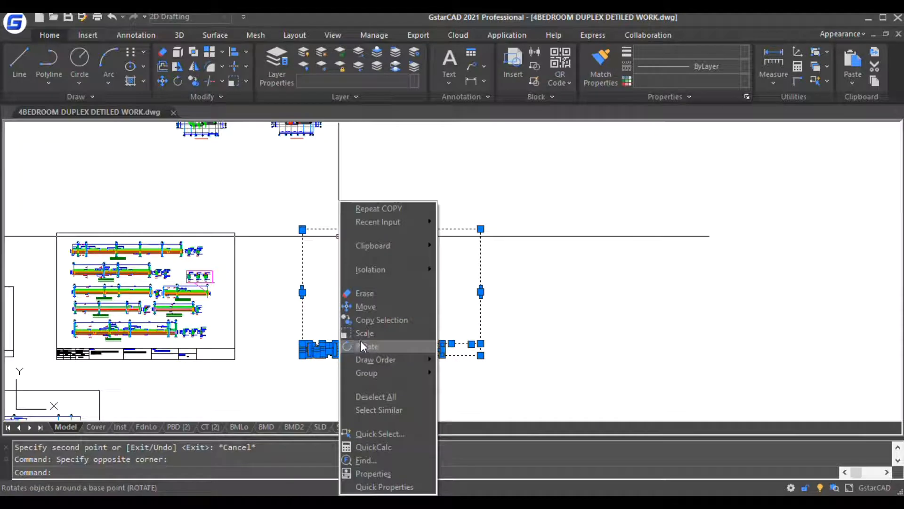
# Shrink the copied structural sheet by a 0.6 scale factor.
pyautogui.click(364, 333)
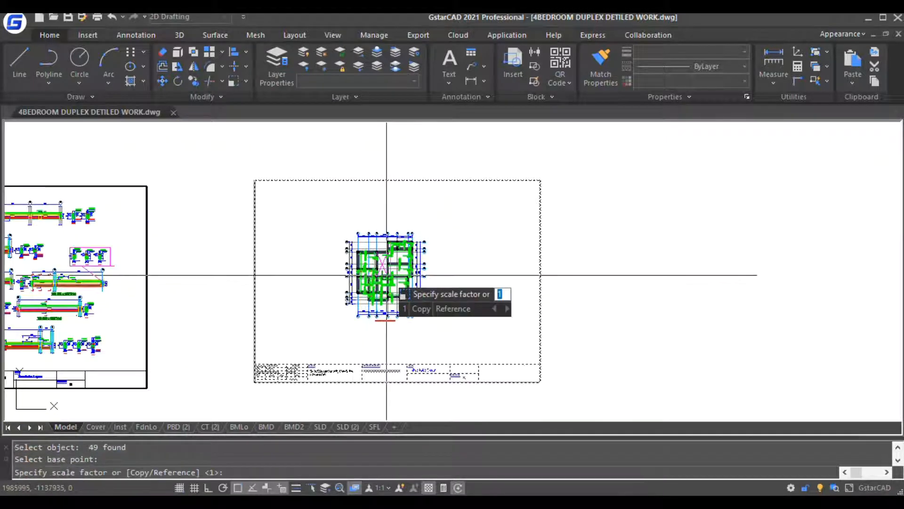
pyautogui.write('0.')
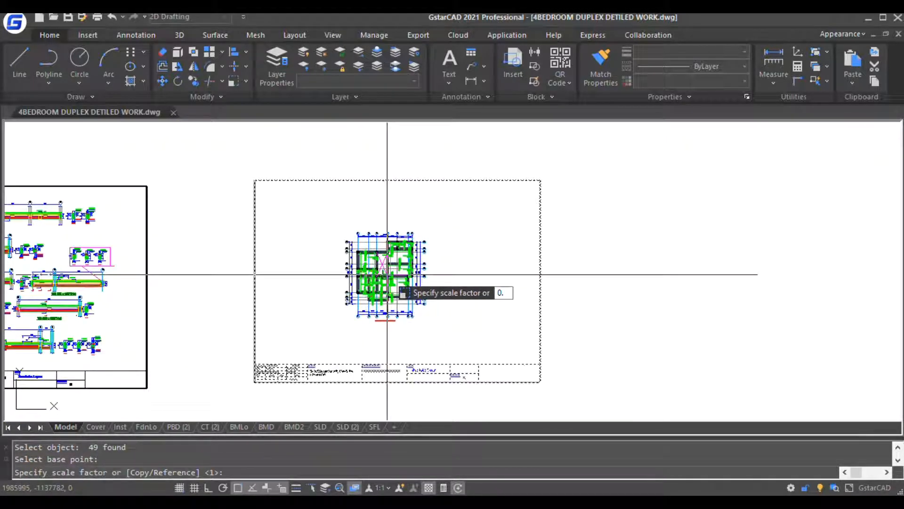
pyautogui.write('6')
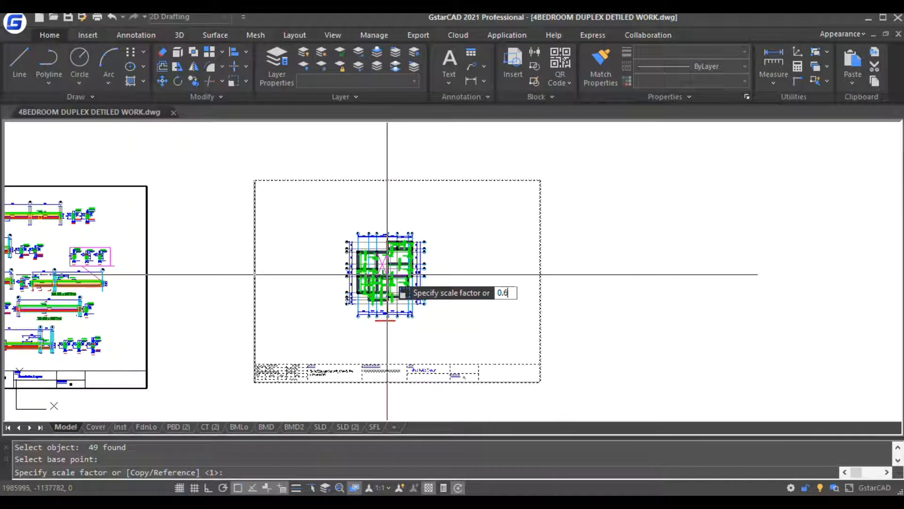
pyautogui.press('Return')
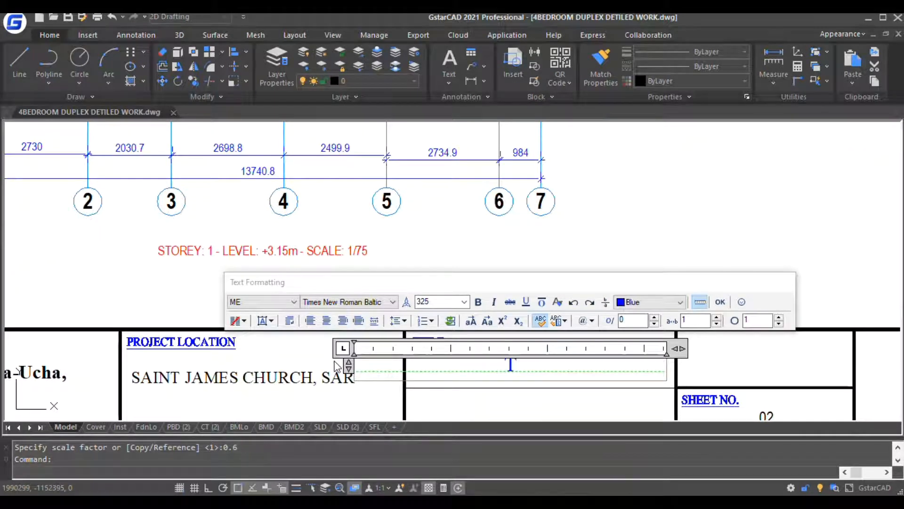
# Retitle the scaled sheet 'Top reinforcement detail'.
pyautogui.write('Top rein')
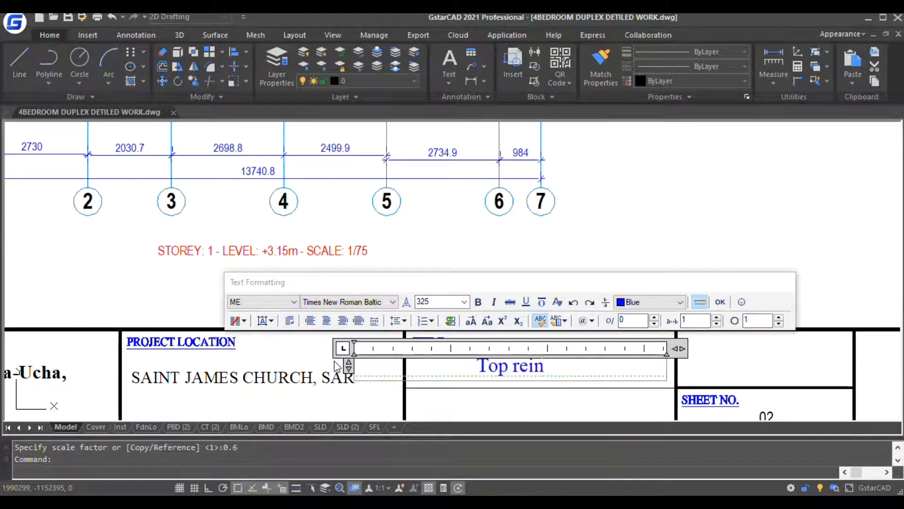
pyautogui.write('for')
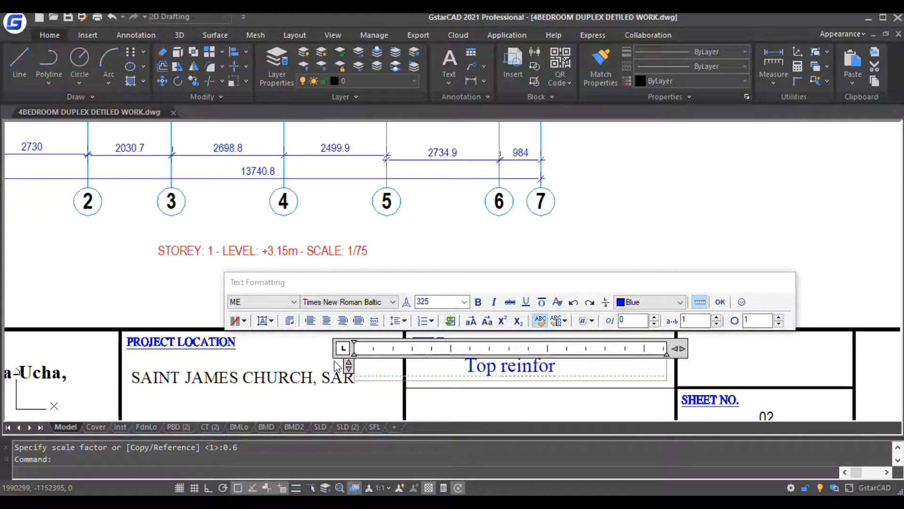
pyautogui.write('cement detail')
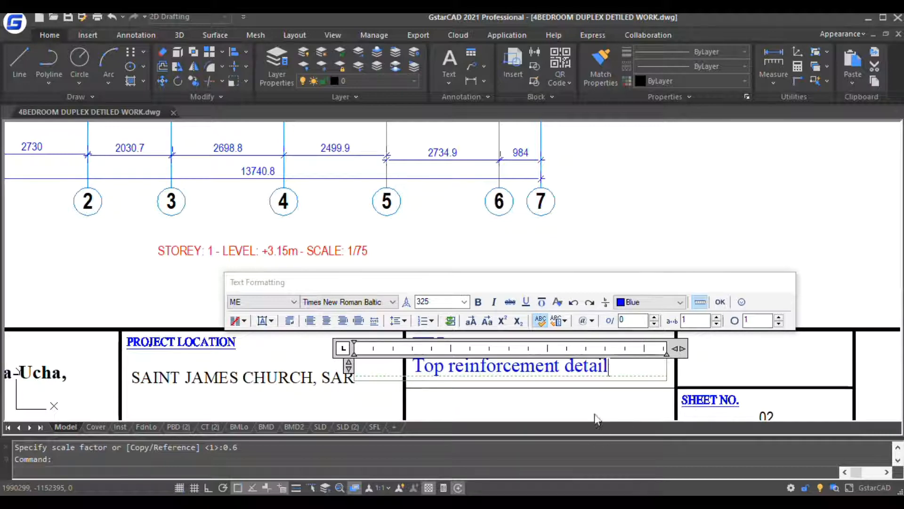
pyautogui.click(719, 301)
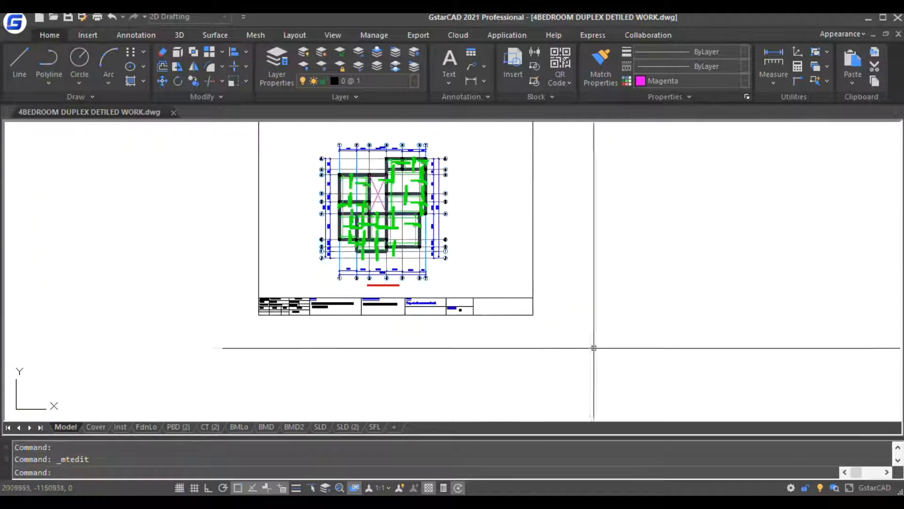
# Copy the sheet again and retitle it 'Bottom reinforcement detail'.
pyautogui.rightClick(404, 306)
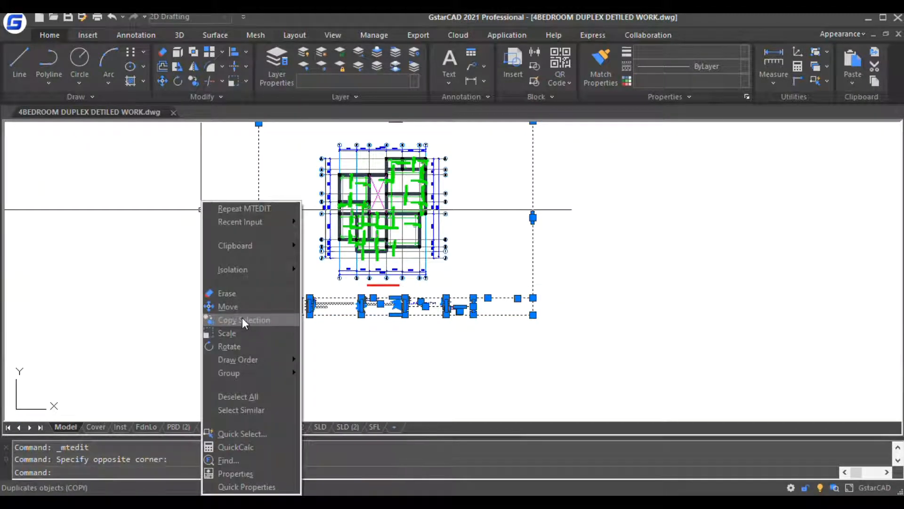
pyautogui.click(244, 319)
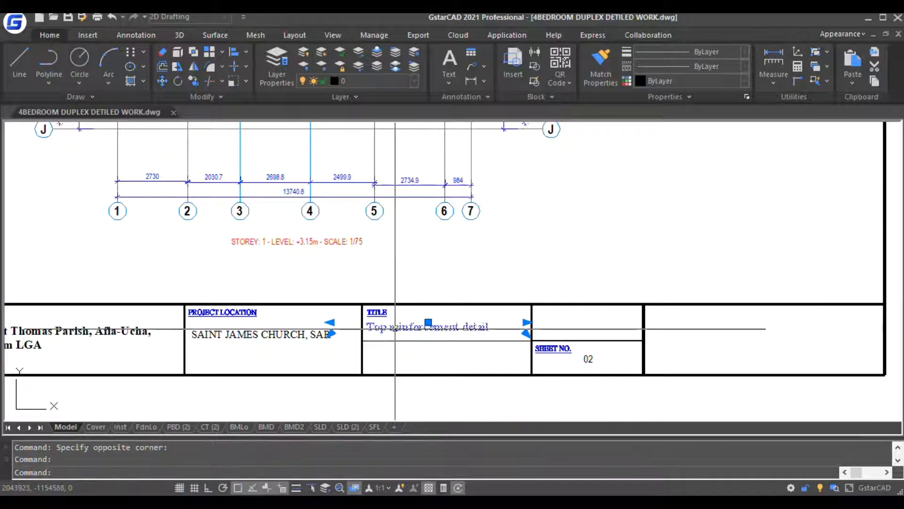
pyautogui.doubleClick(427, 326)
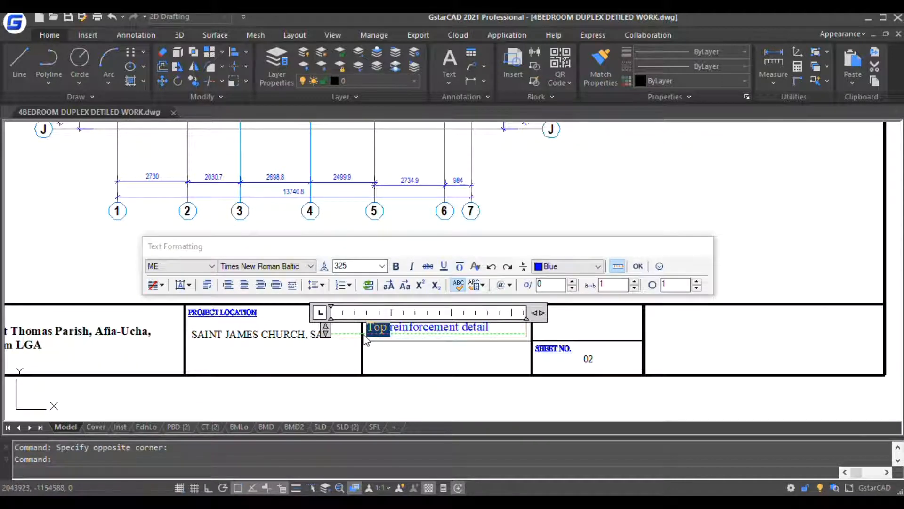
pyautogui.write('Bottom reinforc')
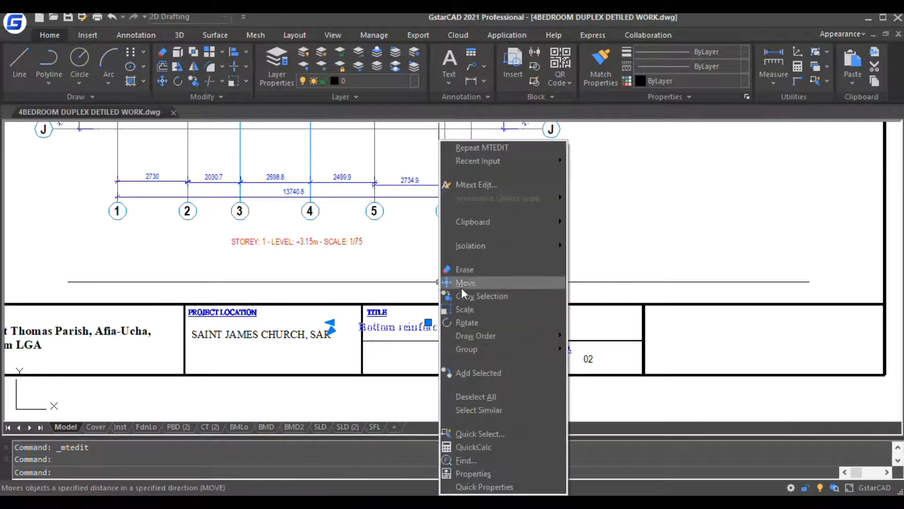
# Reposition the selected objects on the copied sheet.
pyautogui.click(465, 282)
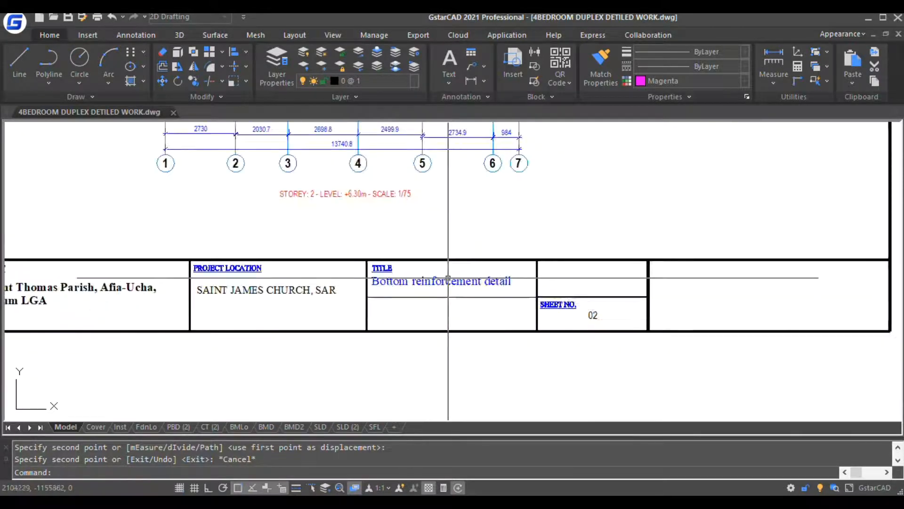
pyautogui.scroll(-3)
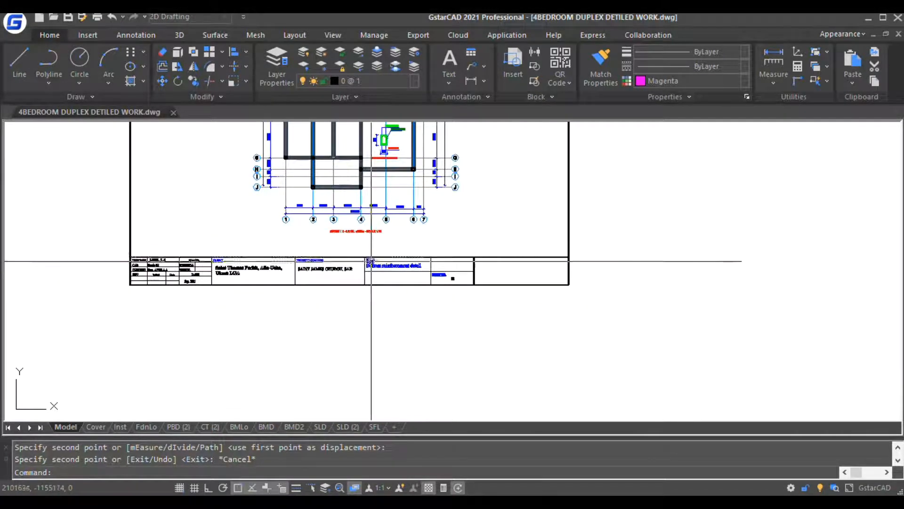
pyautogui.scroll(-3)
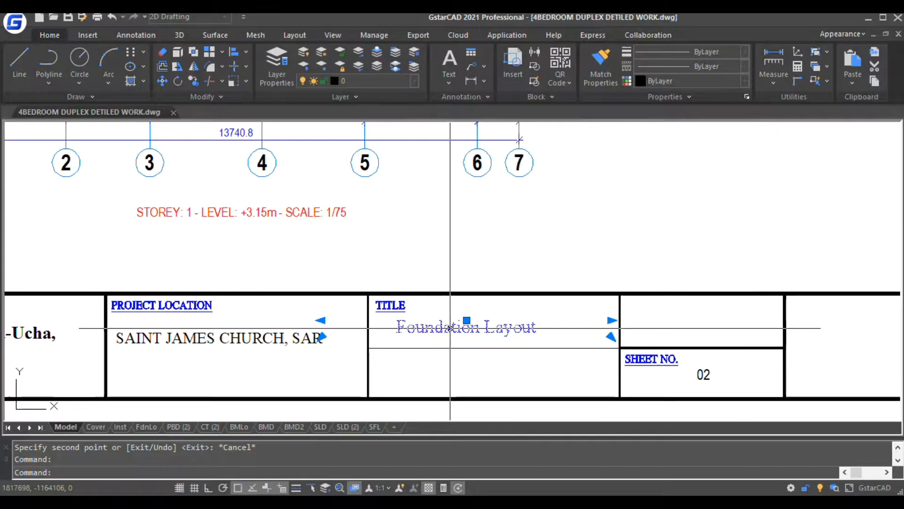
# Retype the Foundation Layout title with 'slab/beam'.
pyautogui.doubleClick(466, 326)
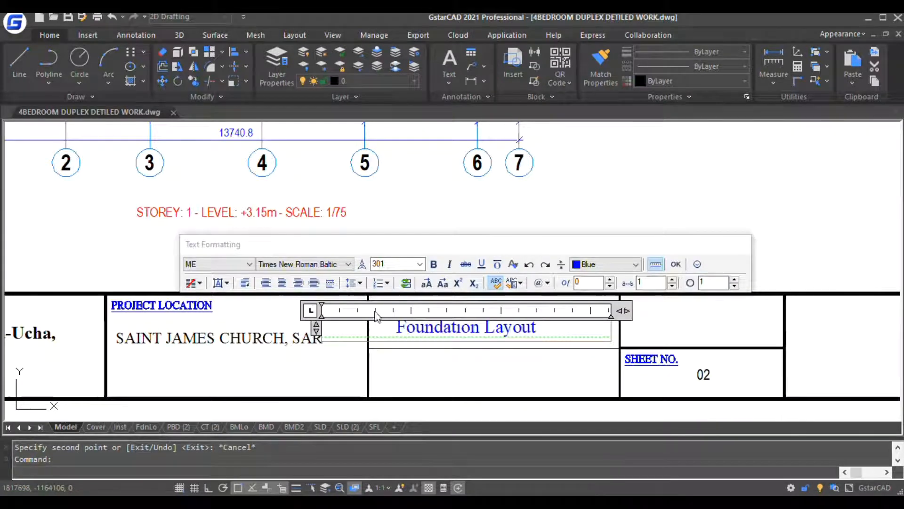
pyautogui.write('sla')
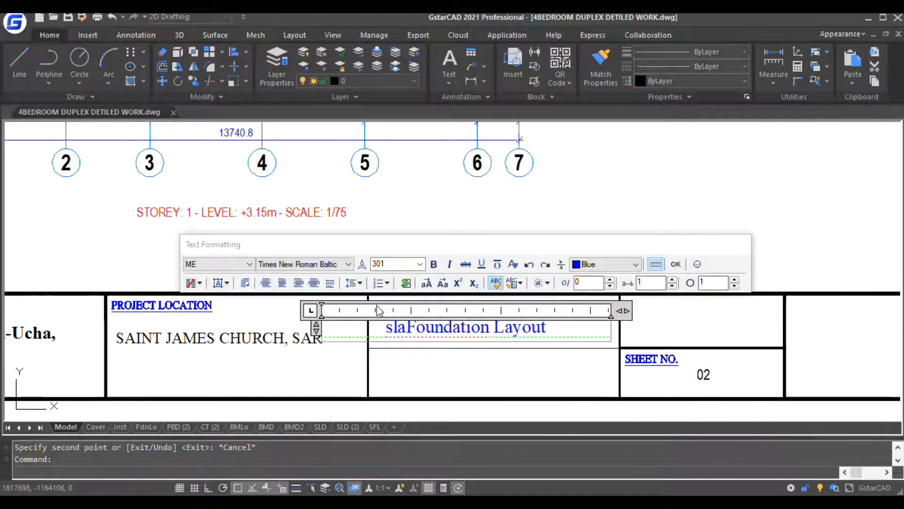
pyautogui.write('b/')
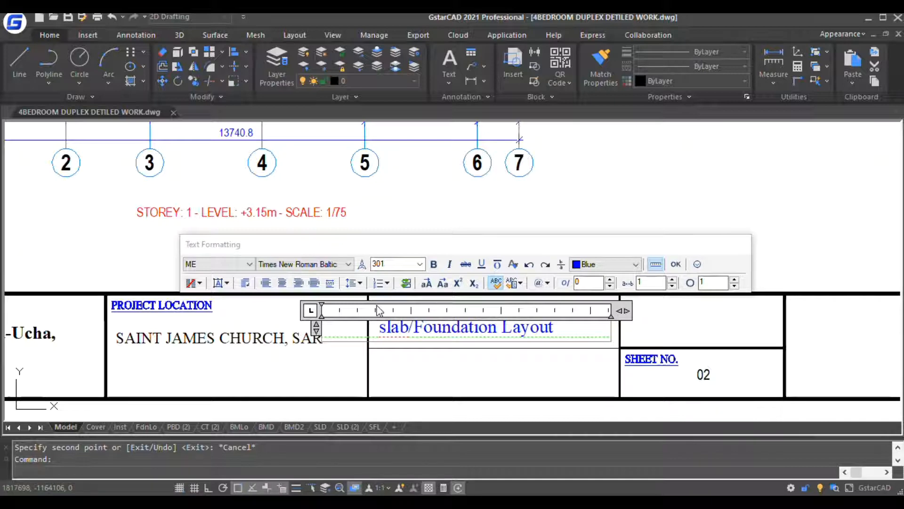
pyautogui.write('beam')
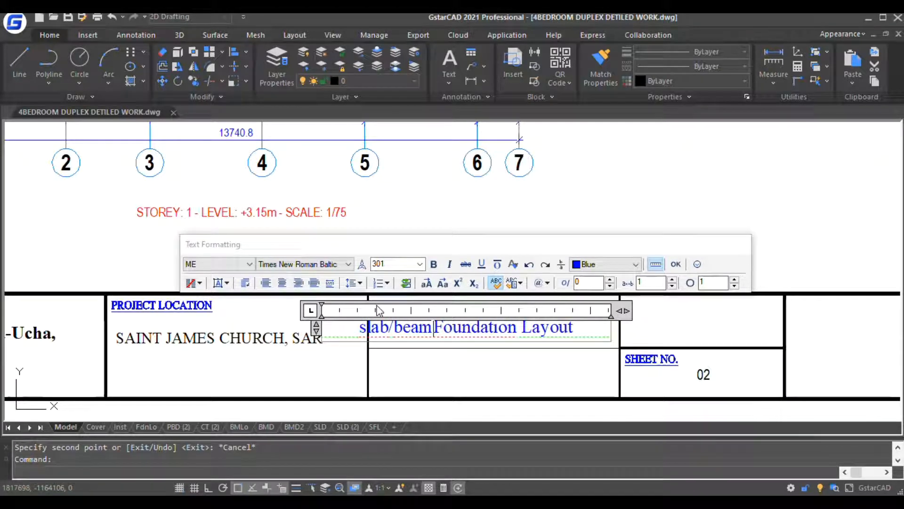
# Replace 'Foundation' with 'first floor' in the sheet title.
pyautogui.doubleClick(466, 327)
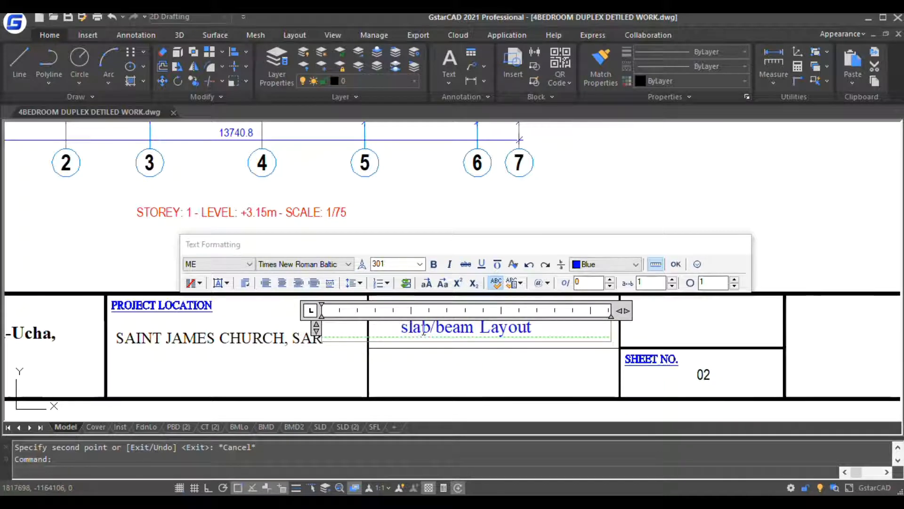
pyautogui.write('fi')
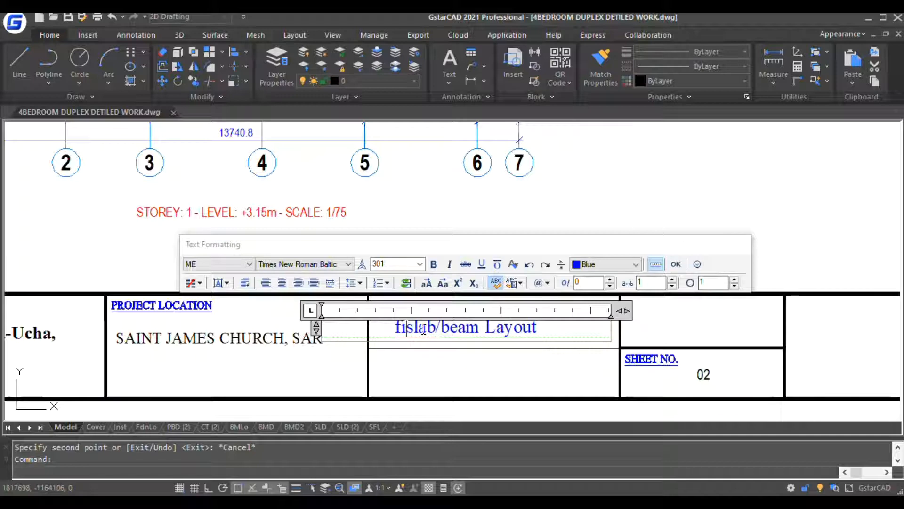
pyautogui.write('first')
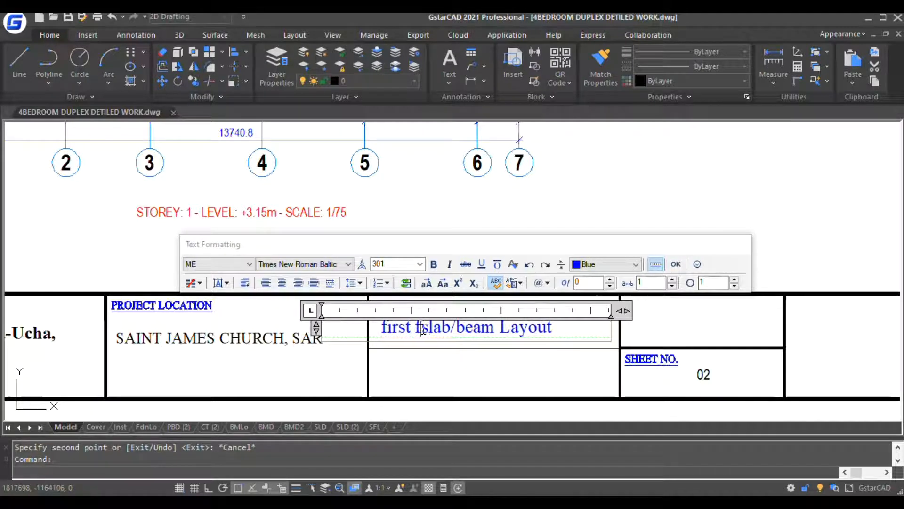
pyautogui.write('loor')
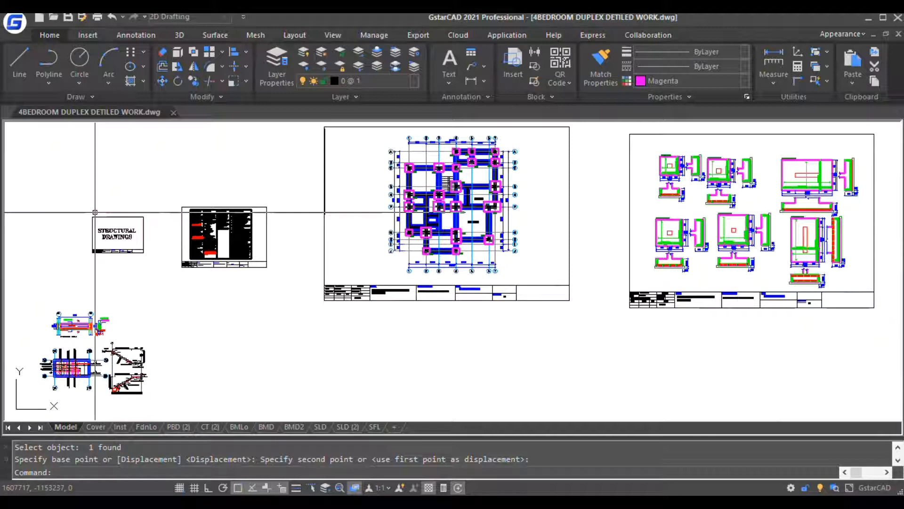
pyautogui.moveTo(91, 149)
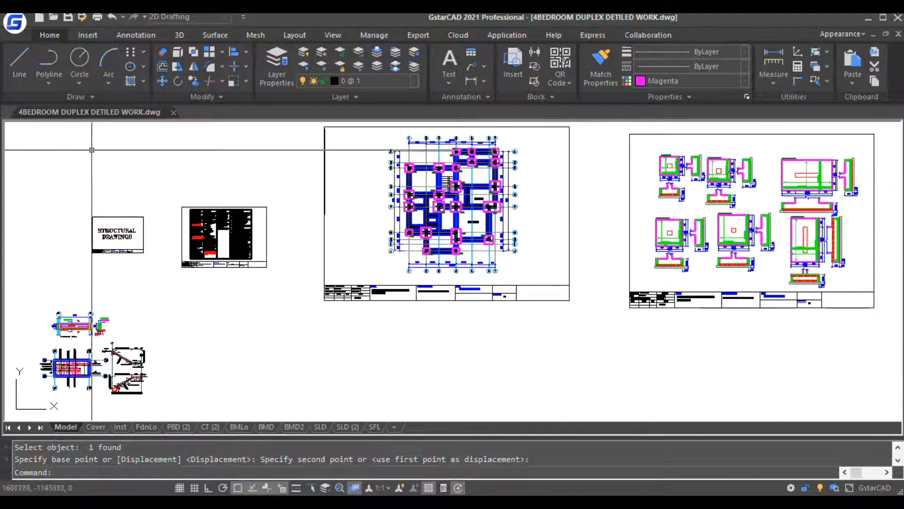
pyautogui.moveTo(98, 17)
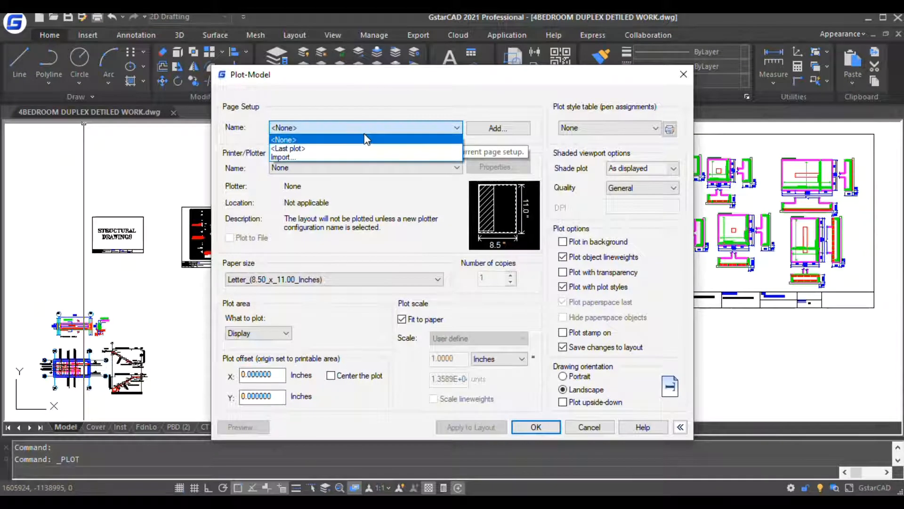
# Set the plot to DWG To PDF.pc3 on ISO expand A3 paper, centered.
pyautogui.click(283, 139)
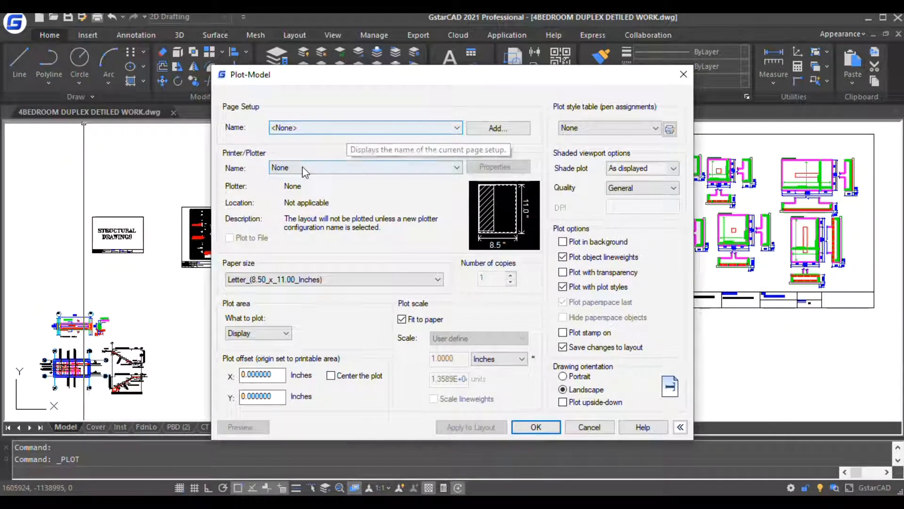
pyautogui.click(455, 167)
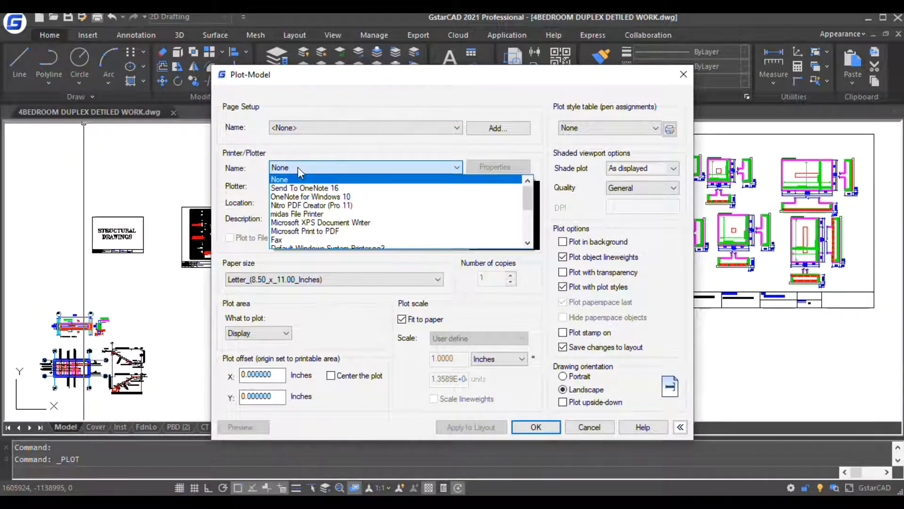
pyautogui.scroll(-3)
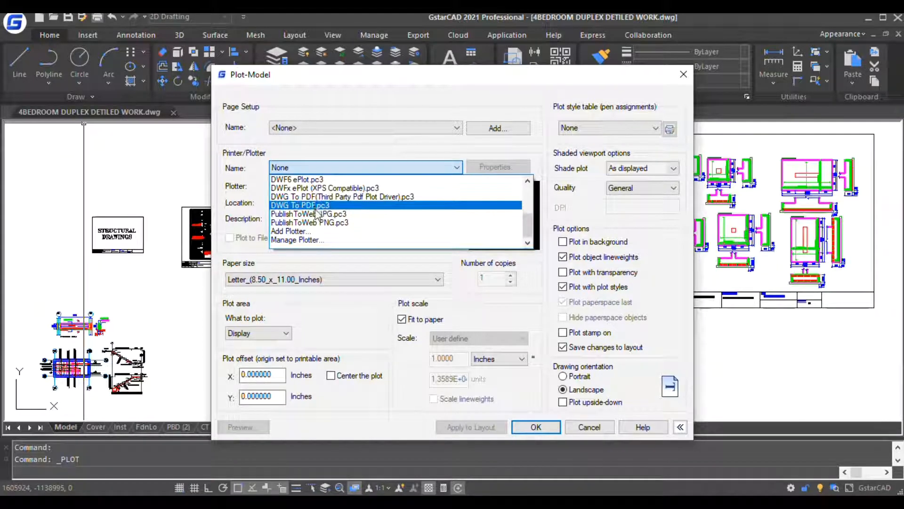
pyautogui.click(300, 205)
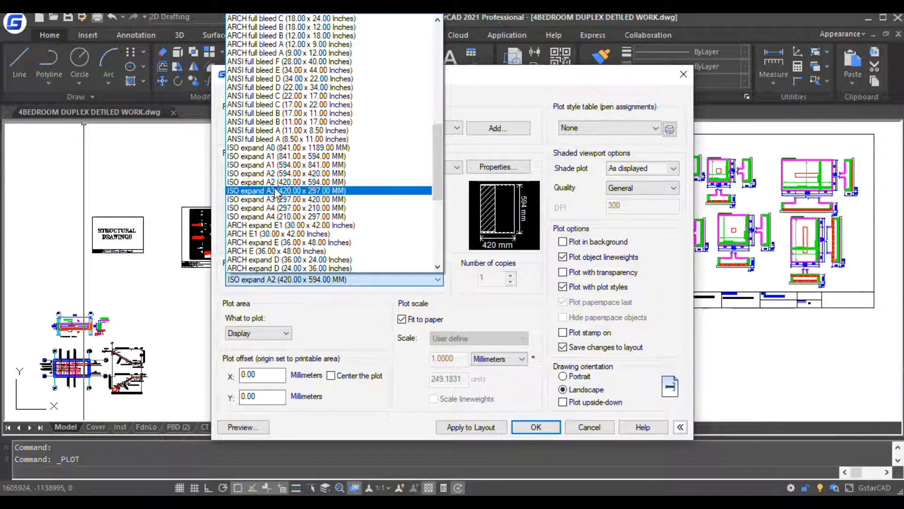
pyautogui.click(287, 190)
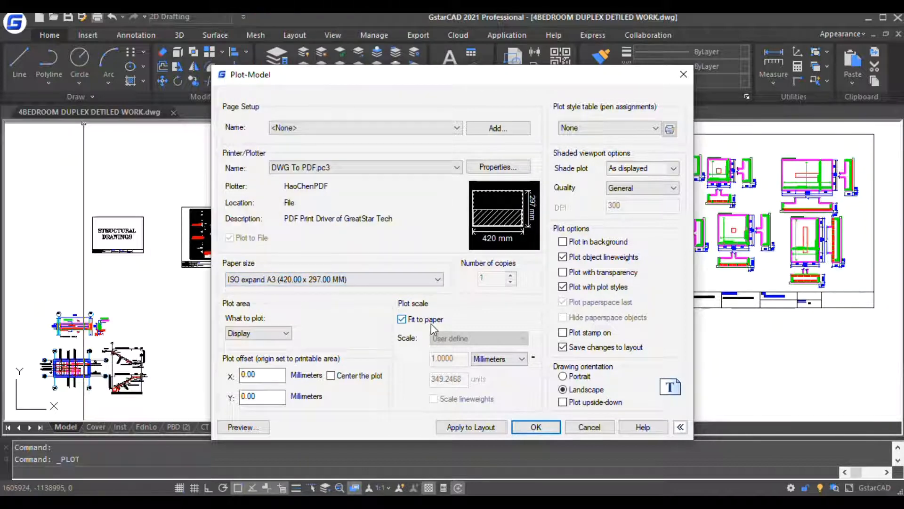
pyautogui.moveTo(331, 375)
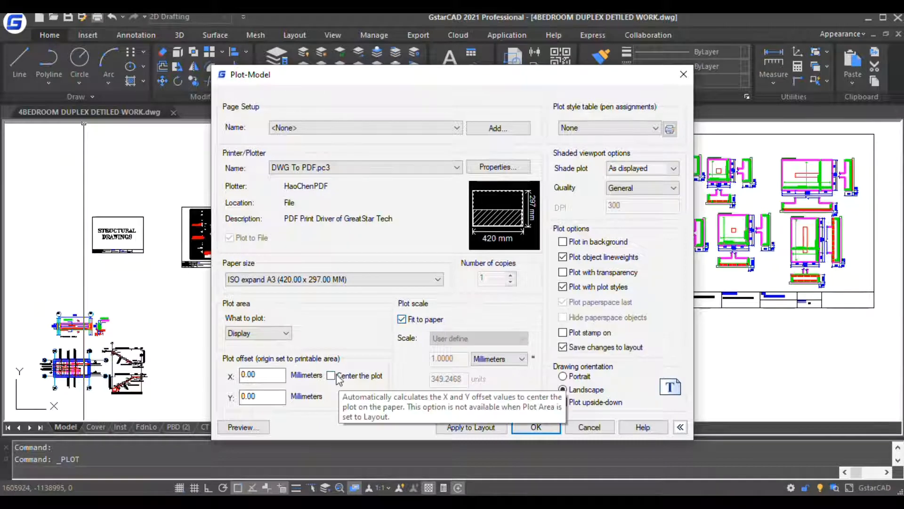
pyautogui.click(331, 375)
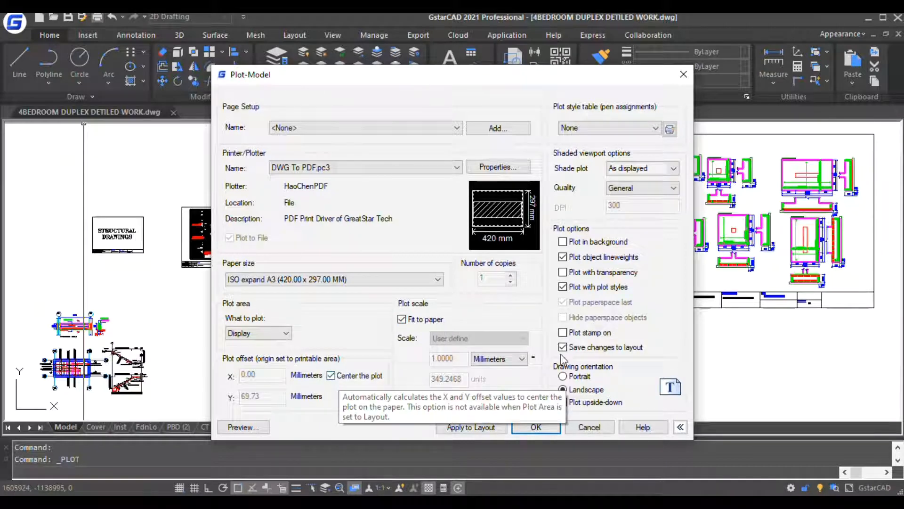
pyautogui.moveTo(421, 413)
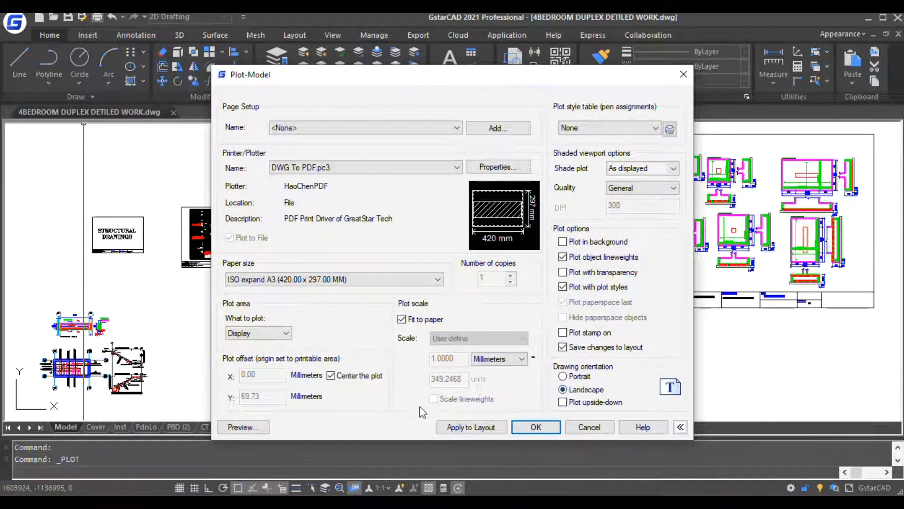
pyautogui.moveTo(642, 168)
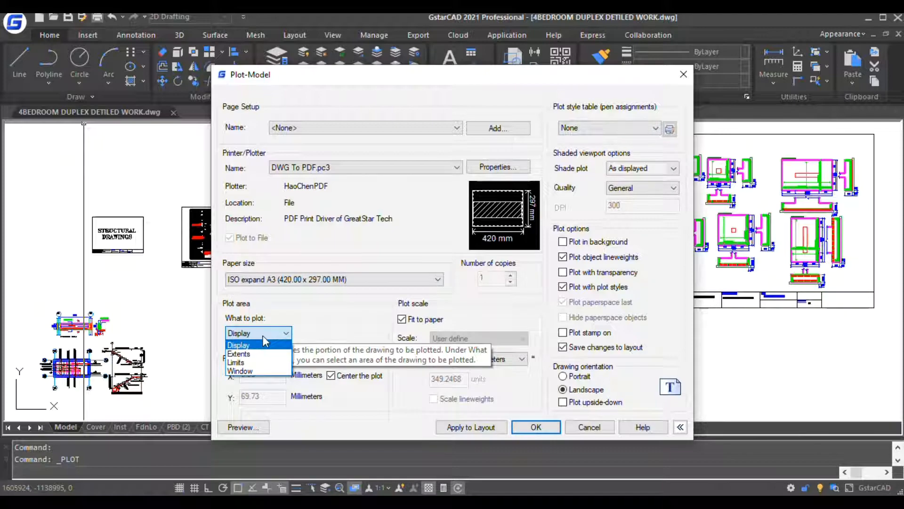
# Plot a picked window around the Structural Drawings cover sheet to file.
pyautogui.click(239, 370)
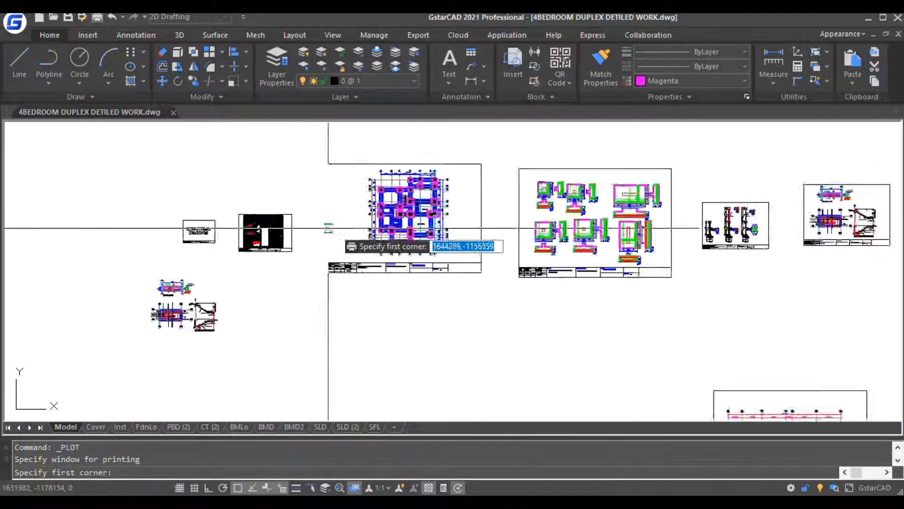
pyautogui.click(259, 198)
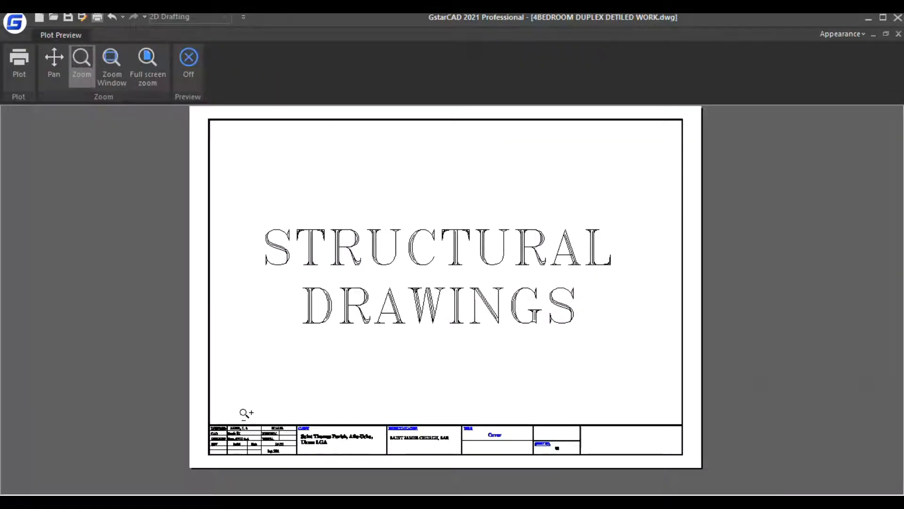
pyautogui.click(188, 64)
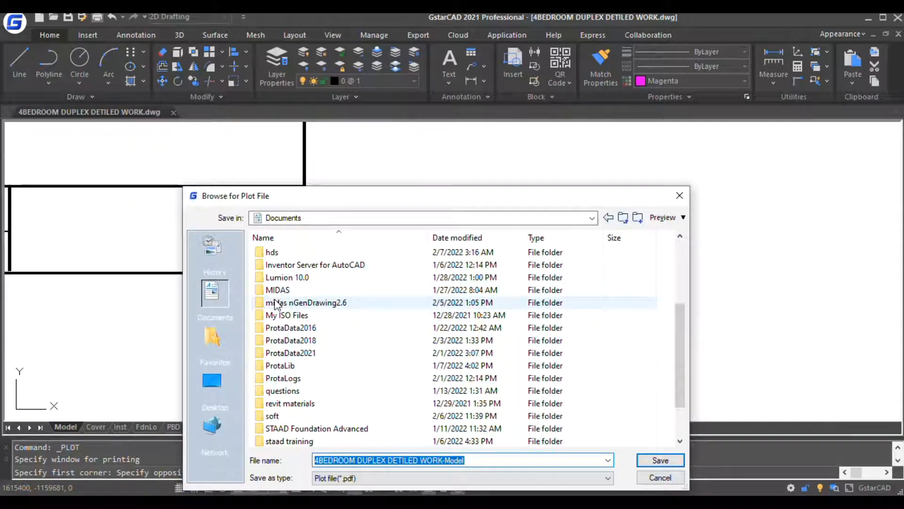
# Navigate the plot-file browser through hds > video training > prota.
pyautogui.doubleClick(271, 252)
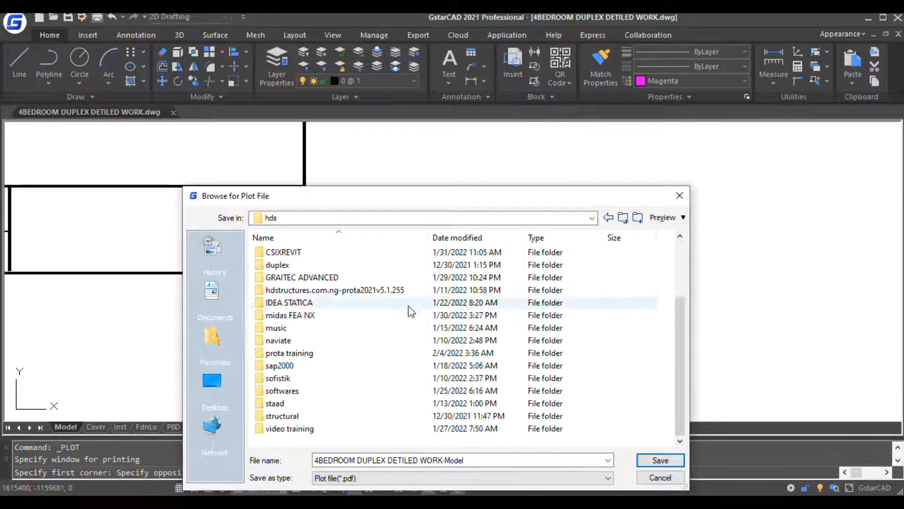
pyautogui.scroll(3)
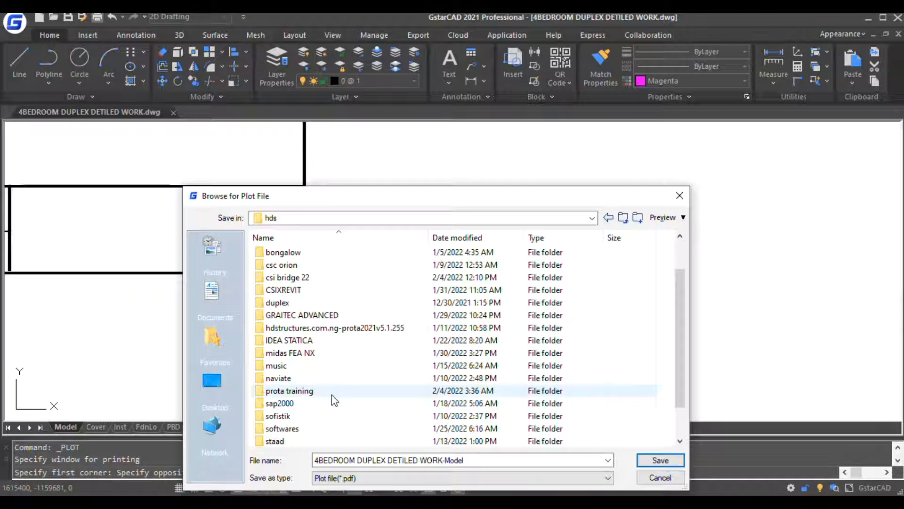
pyautogui.scroll(3)
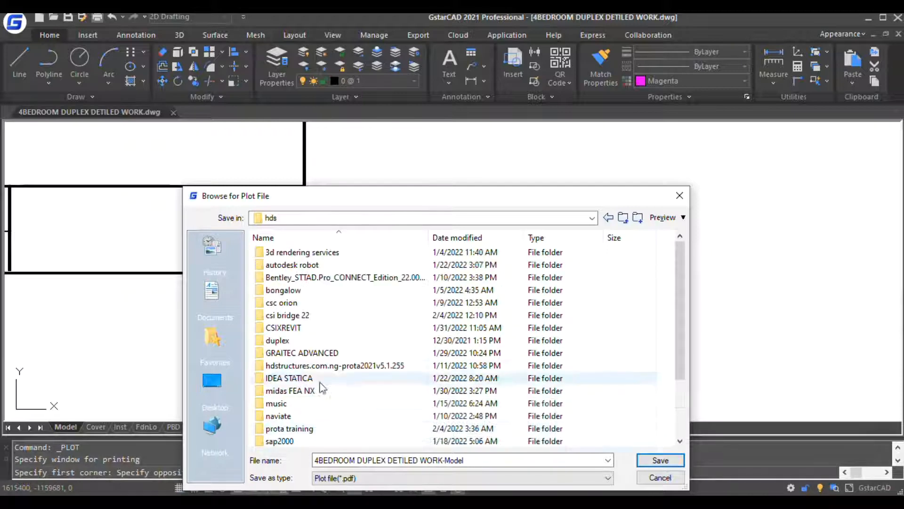
pyautogui.scroll(-3)
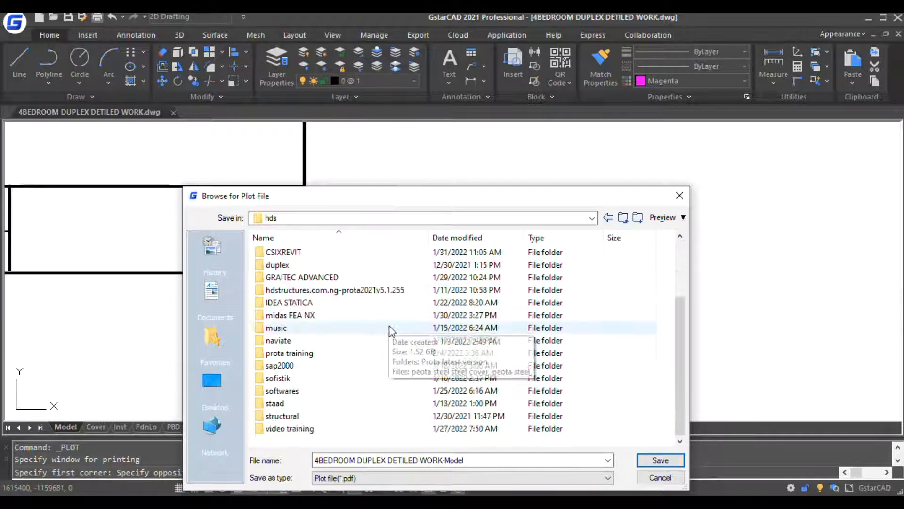
pyautogui.doubleClick(290, 428)
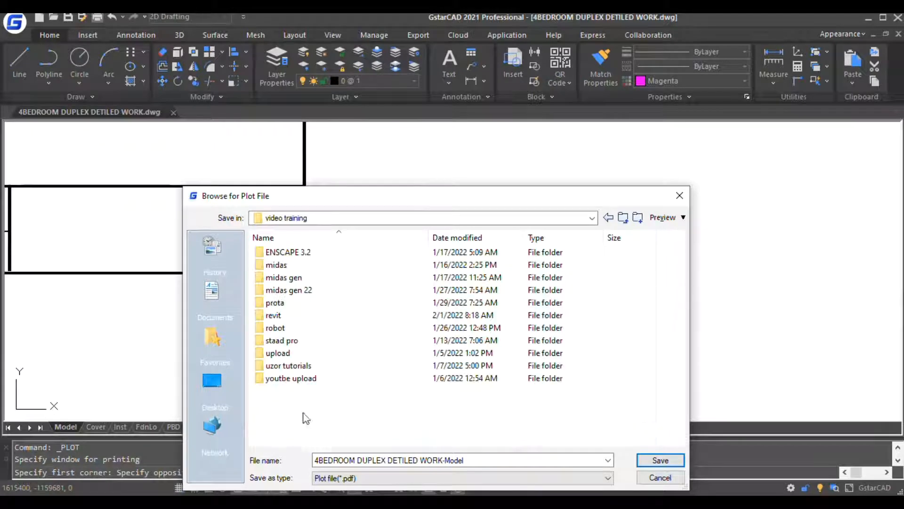
pyautogui.doubleClick(275, 303)
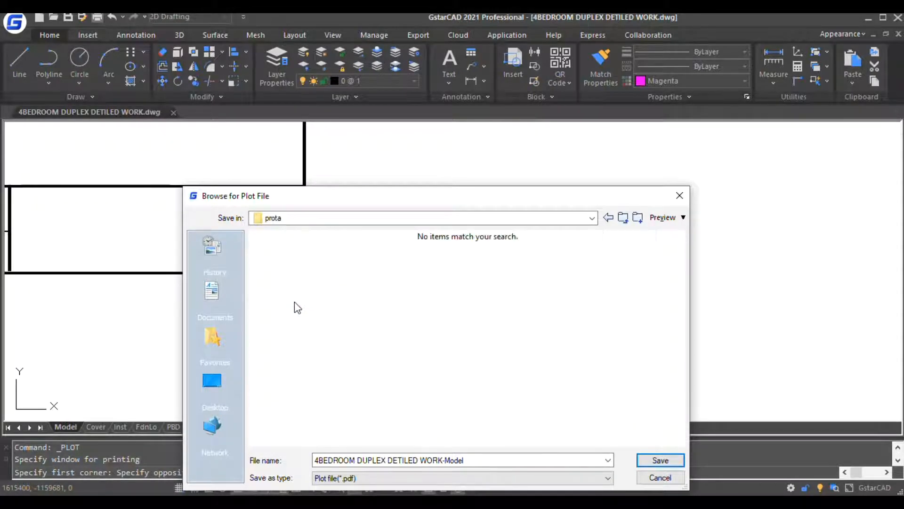
pyautogui.moveTo(337, 252)
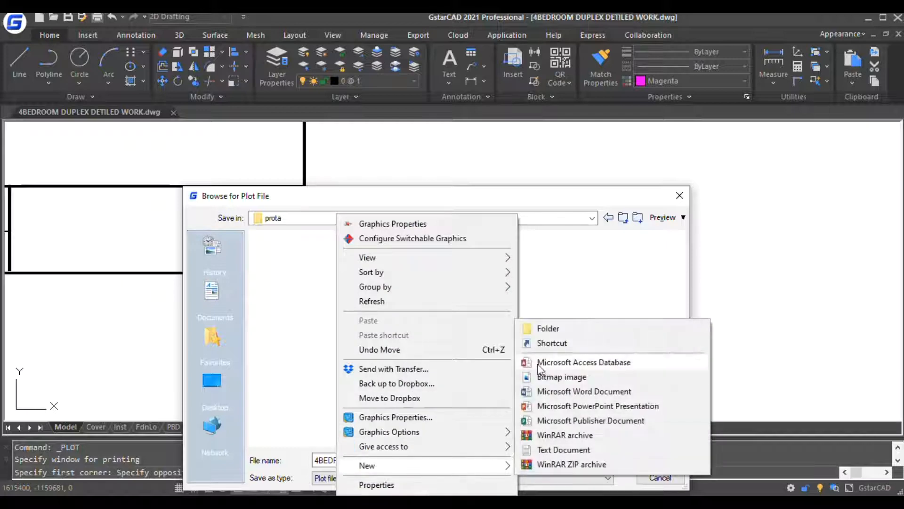
# Create the ssjks pdf folder inside prota and save the cover sheet plot there as s0.
pyautogui.click(547, 327)
pyautogui.write('ssjks pdf')
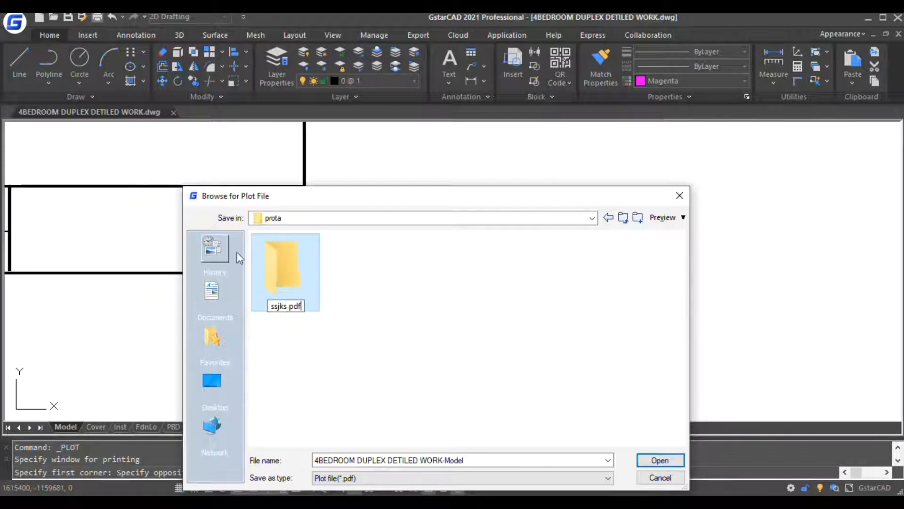
pyautogui.doubleClick(285, 262)
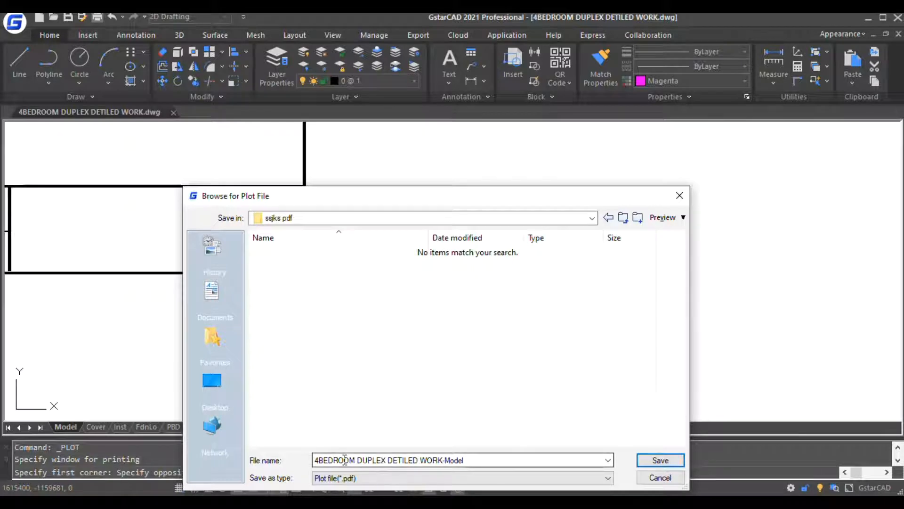
pyautogui.tripleClick(389, 460)
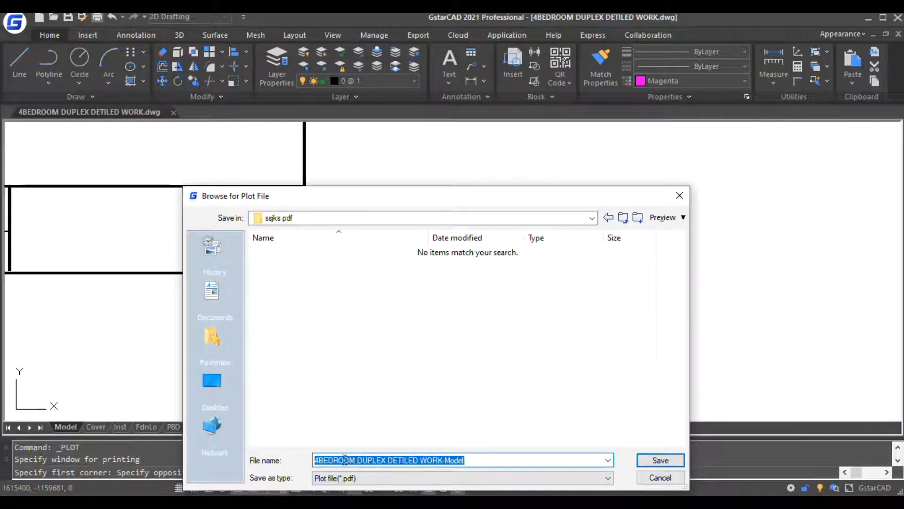
pyautogui.write('s0')
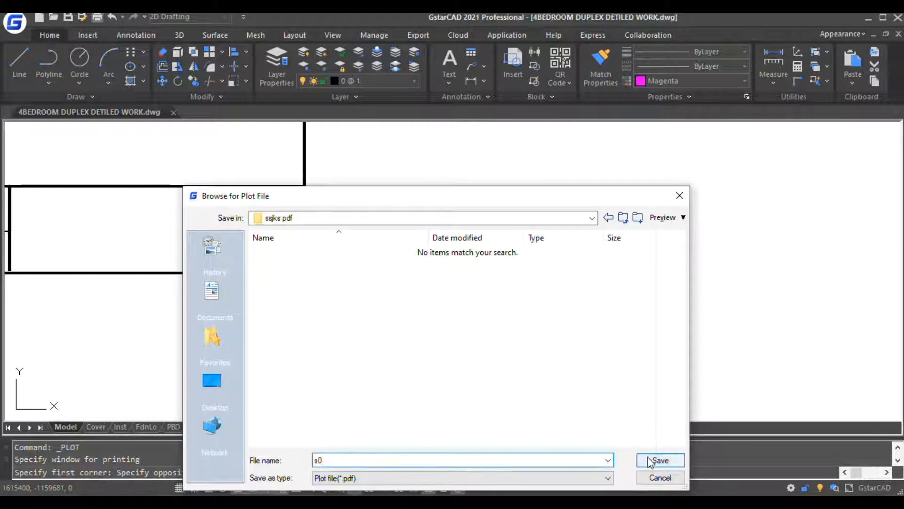
pyautogui.click(660, 459)
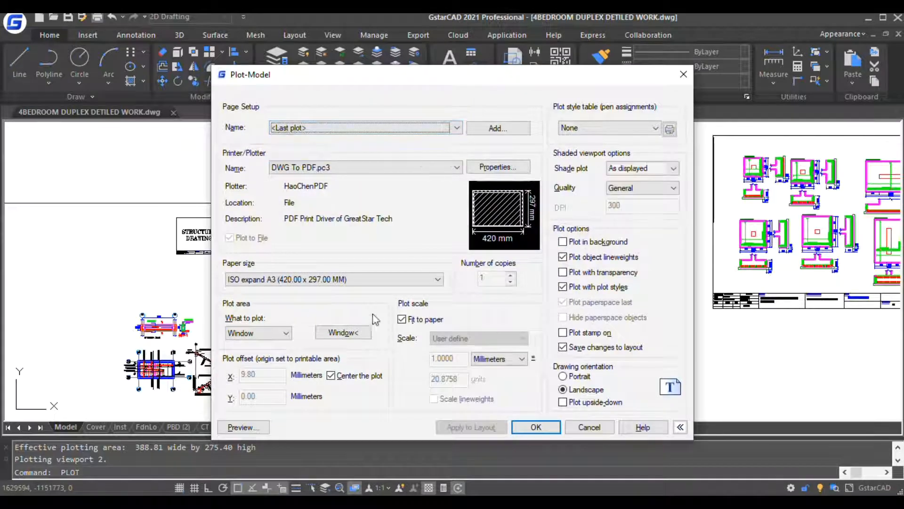
# Window the foundation layout sheet as the plot area and preview it.
pyautogui.click(342, 332)
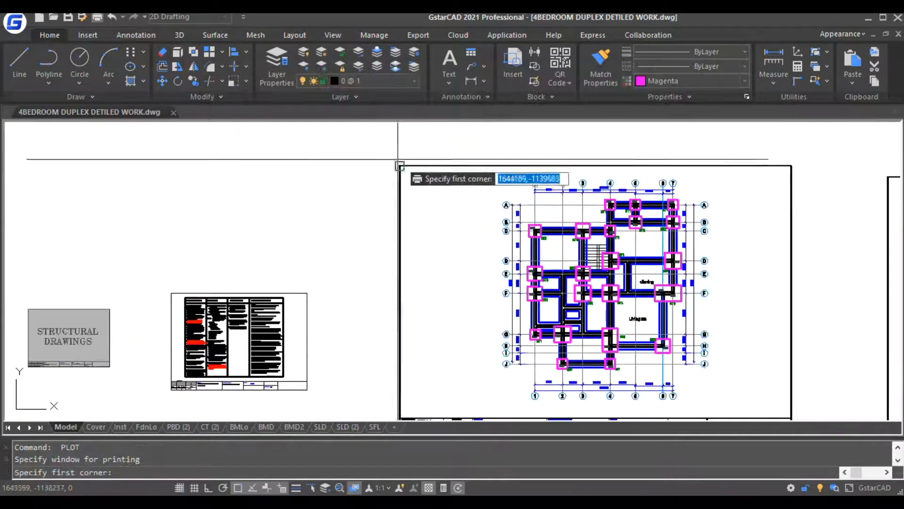
pyautogui.click(399, 167)
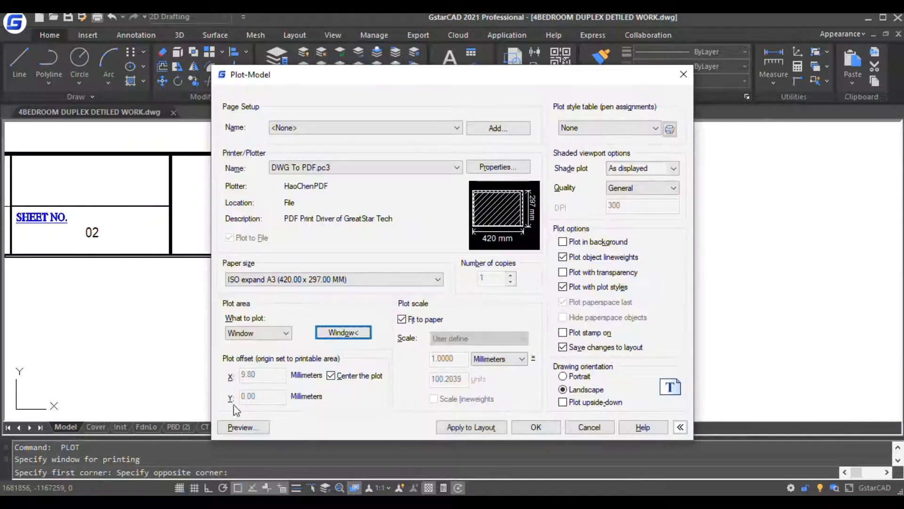
pyautogui.click(243, 427)
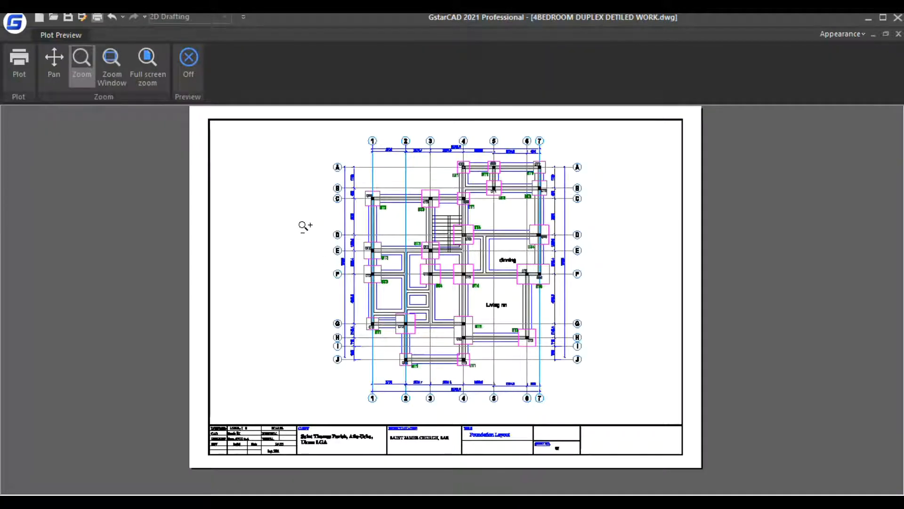
pyautogui.click(188, 56)
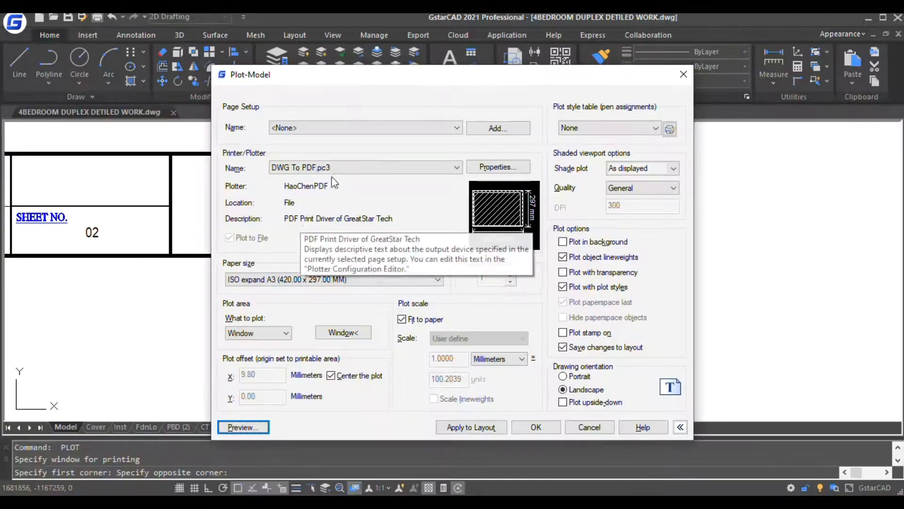
pyautogui.moveTo(599, 406)
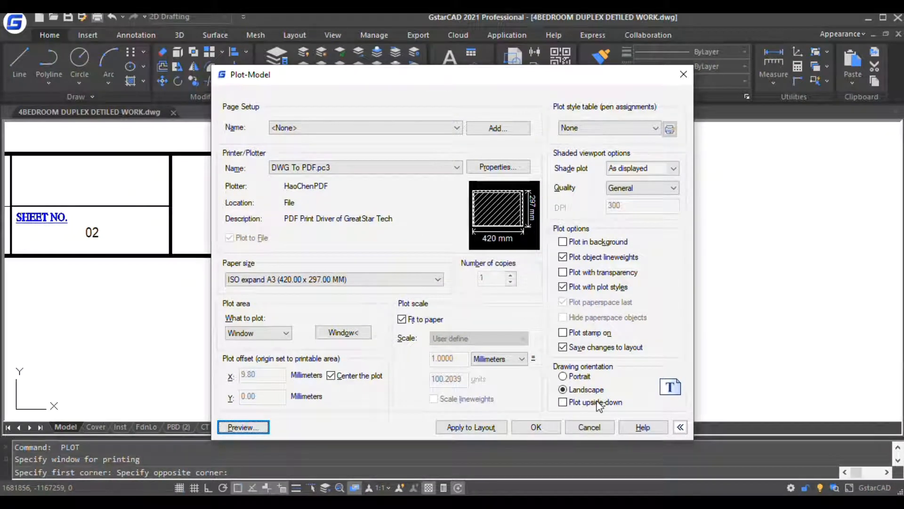
# Apply the <Last plot> page setup and send the foundation layout sheet to plot.
pyautogui.click(456, 127)
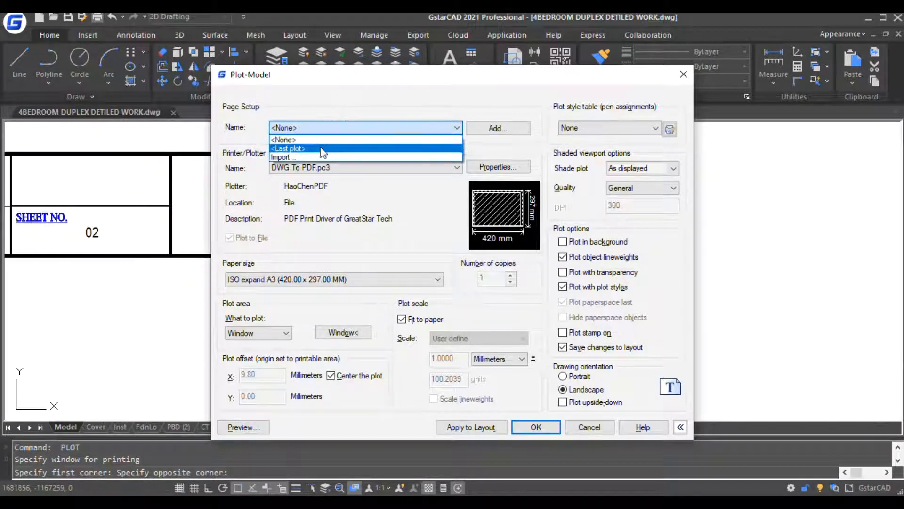
pyautogui.click(288, 149)
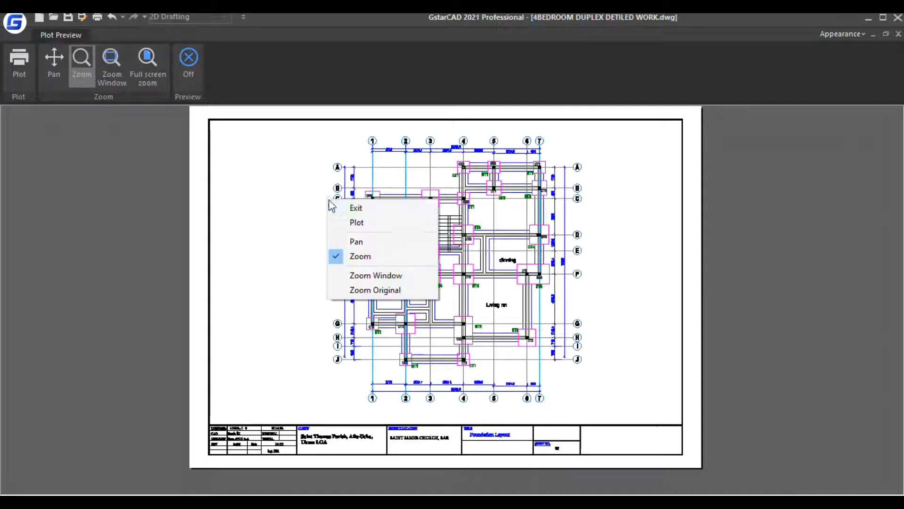
pyautogui.click(357, 222)
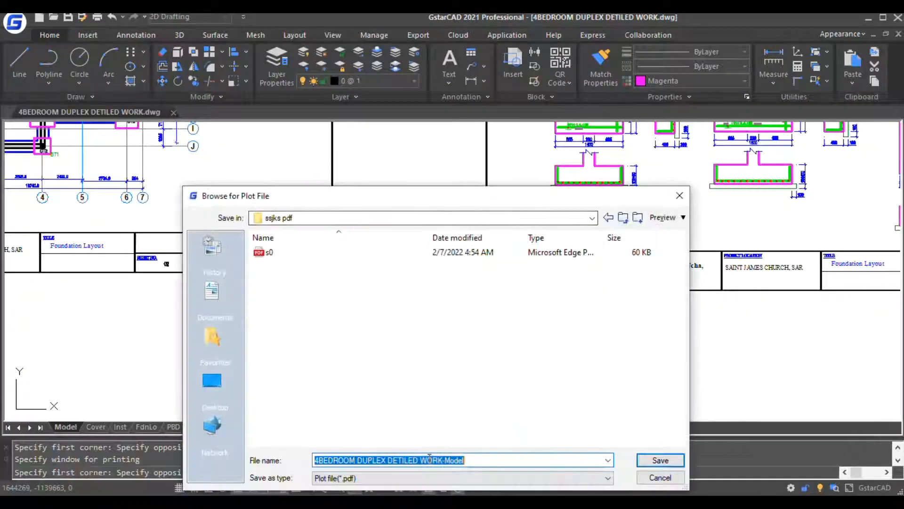
# Save the foundation layout PDF as s3 in the ssjks pdf folder and start the next plot.
pyautogui.write('s3')
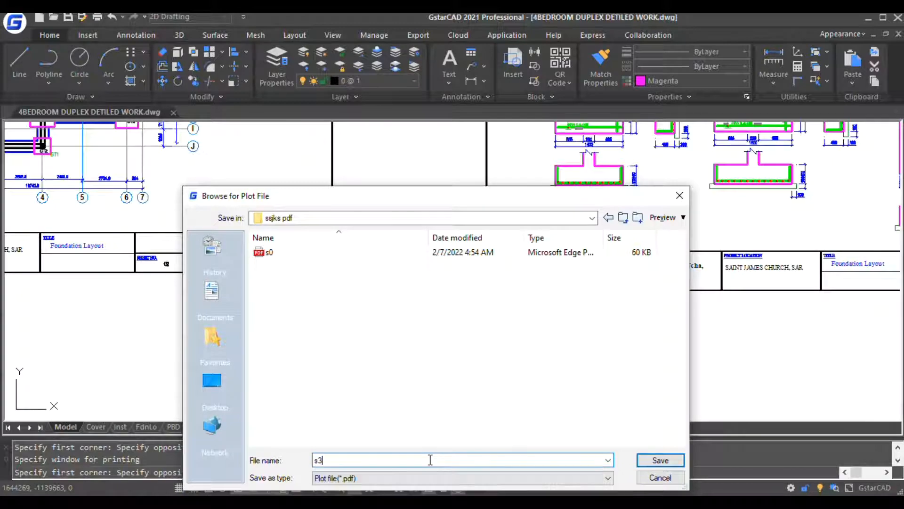
pyautogui.click(659, 460)
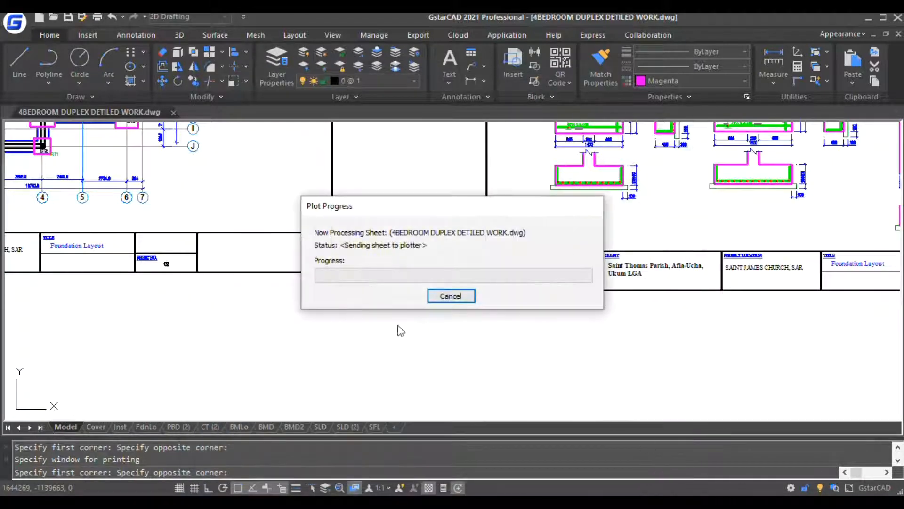
pyautogui.click(450, 295)
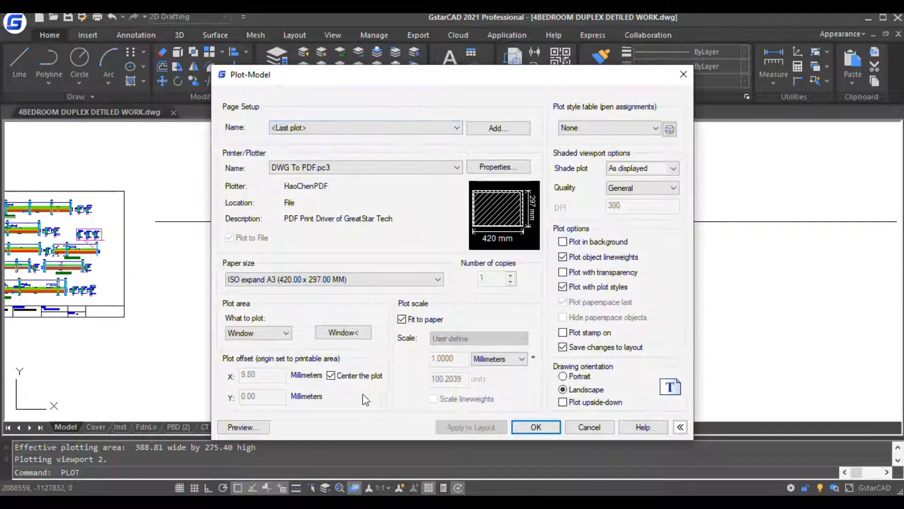
# Window the bottom reinforcement detail sheet, plot it and save the PDF as s12.
pyautogui.click(342, 332)
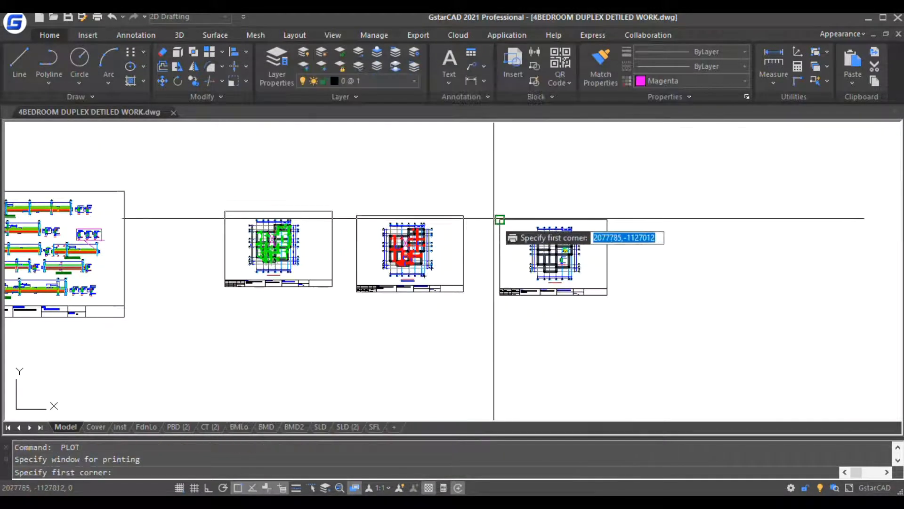
pyautogui.click(499, 219)
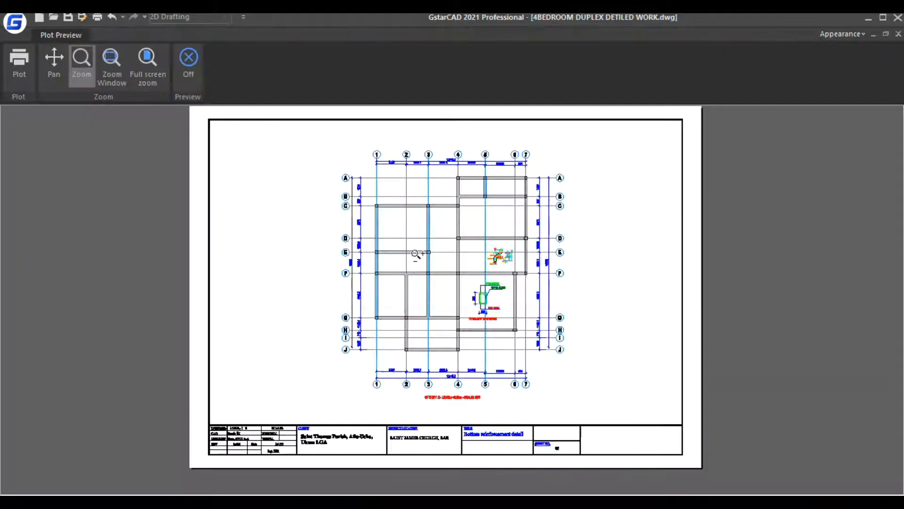
pyautogui.click(19, 64)
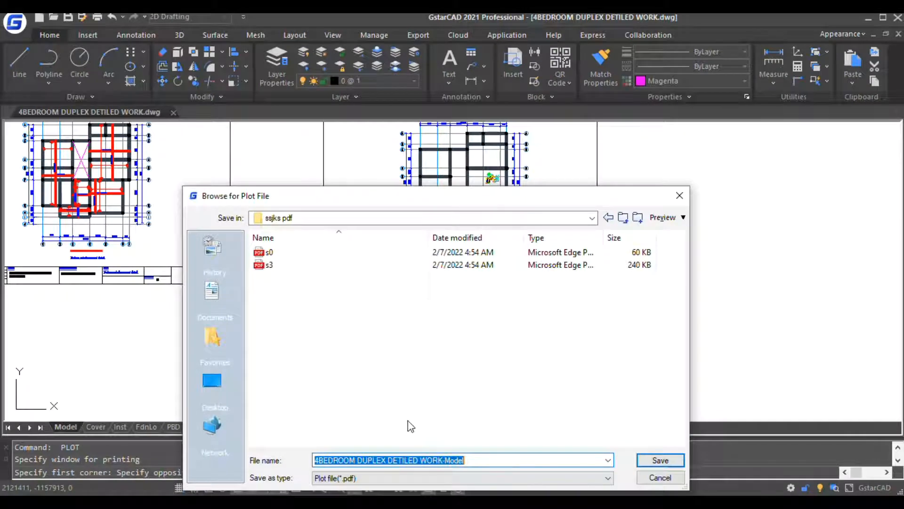
pyautogui.write('s')
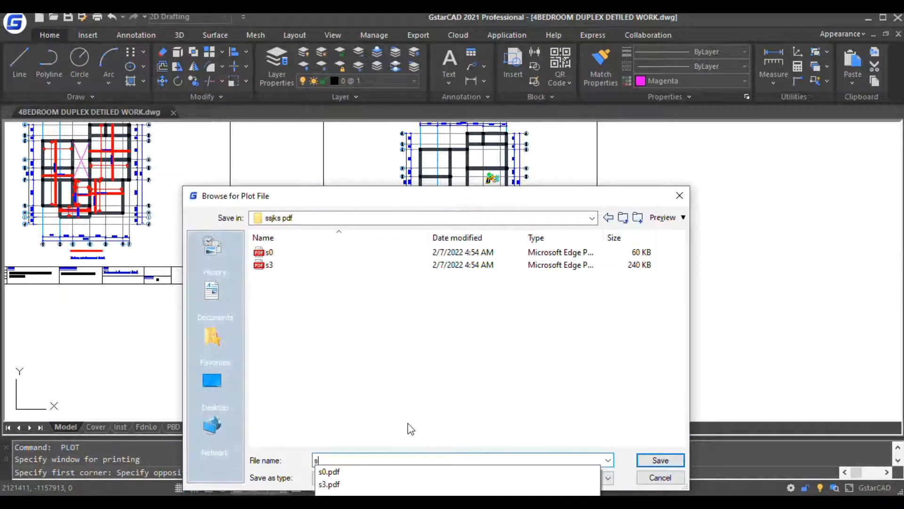
pyautogui.click(659, 459)
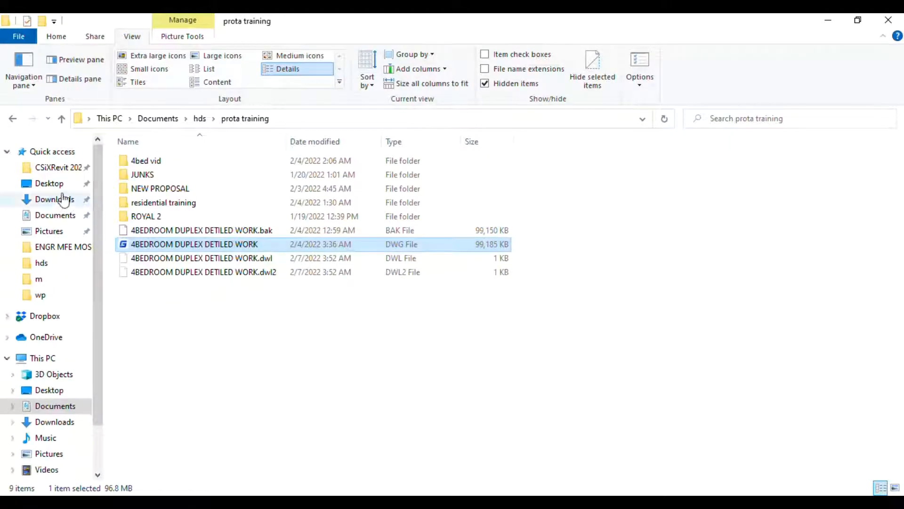
pyautogui.moveTo(61, 118)
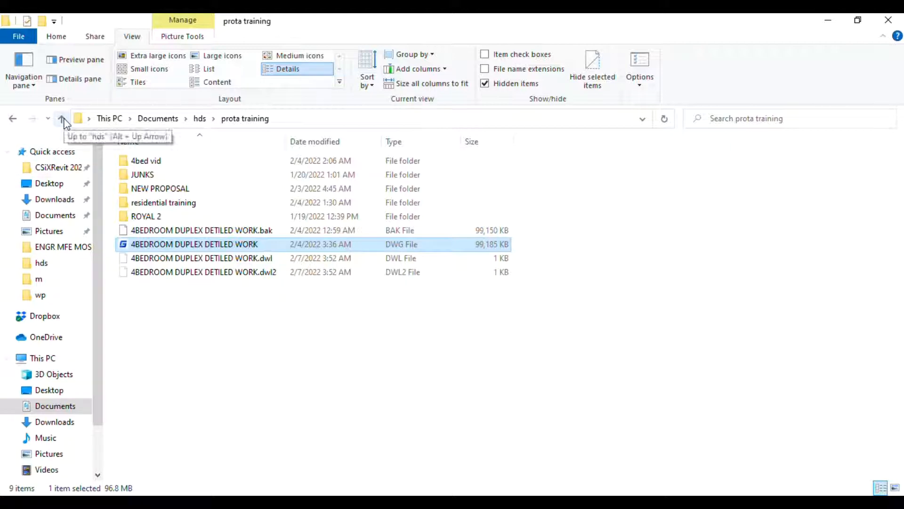
# Browse to prota > ssjks pdf in File Explorer and open the s12 PDF to check the plotted sheet.
pyautogui.click(62, 118)
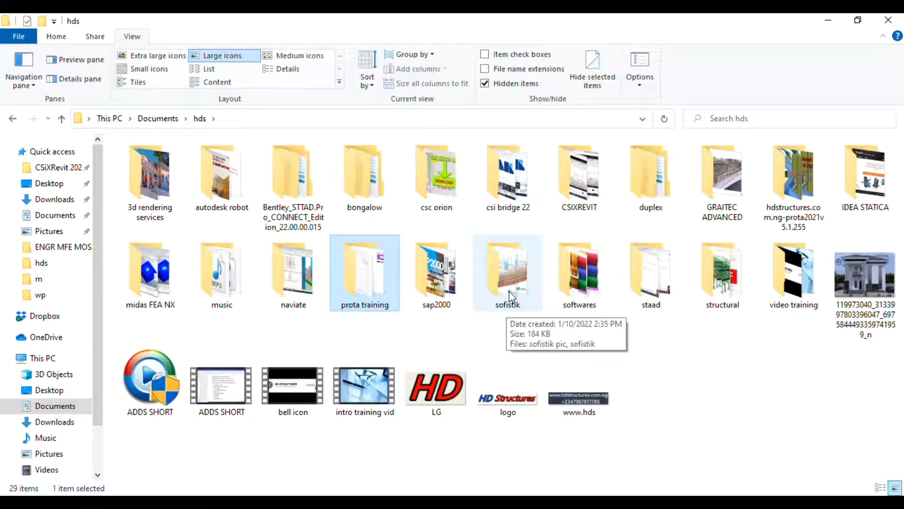
pyautogui.moveTo(282, 316)
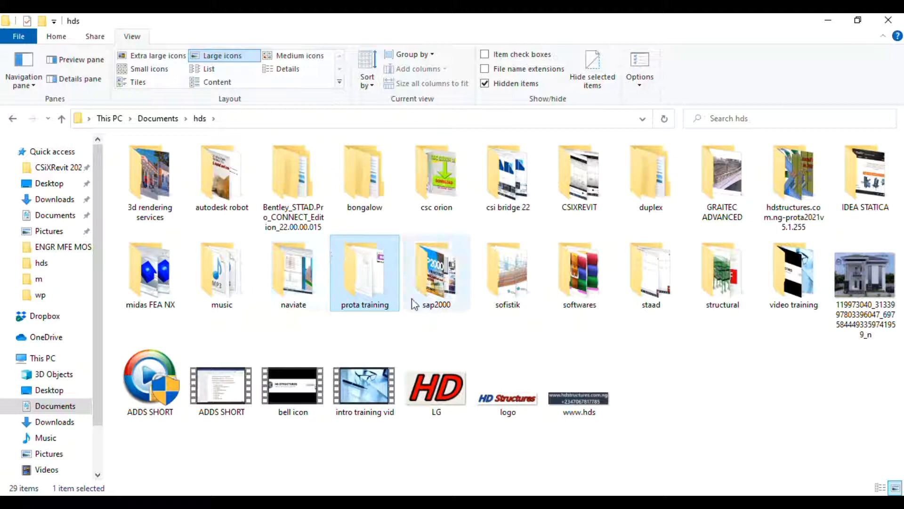
pyautogui.moveTo(404, 260)
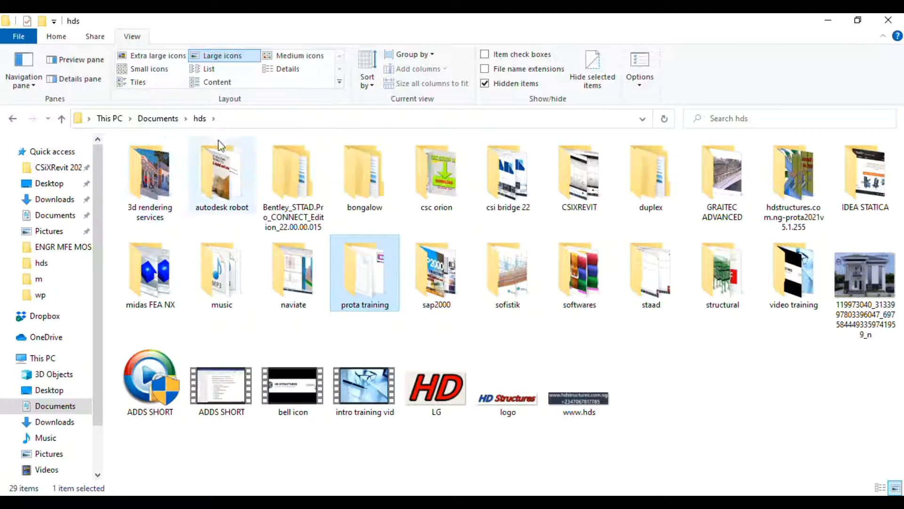
pyautogui.click(149, 170)
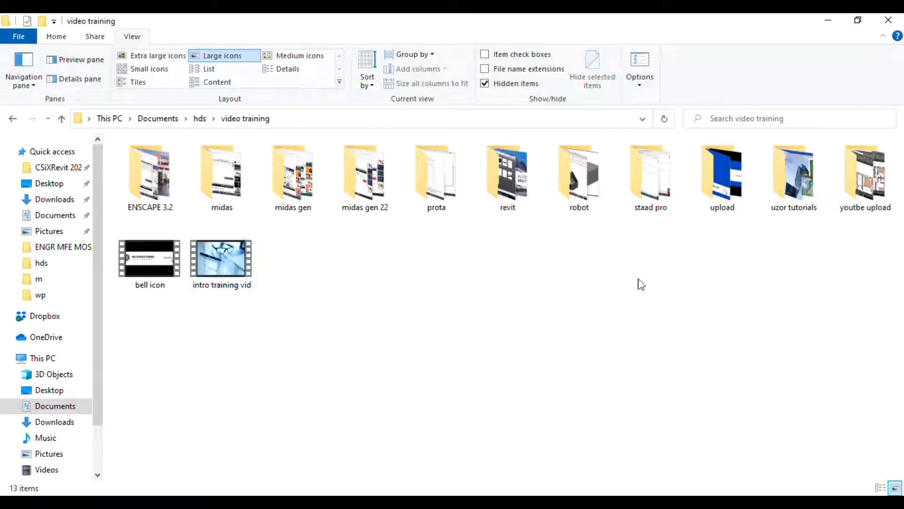
pyautogui.doubleClick(437, 171)
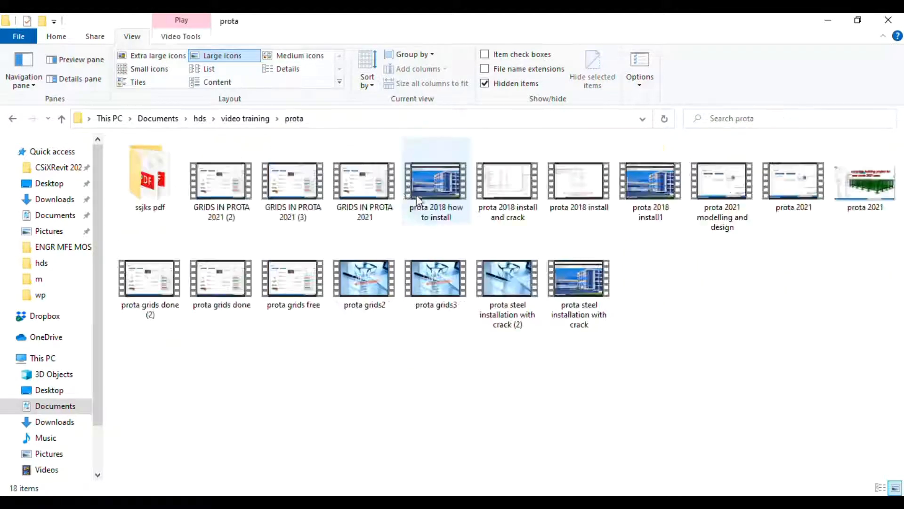
pyautogui.doubleClick(149, 173)
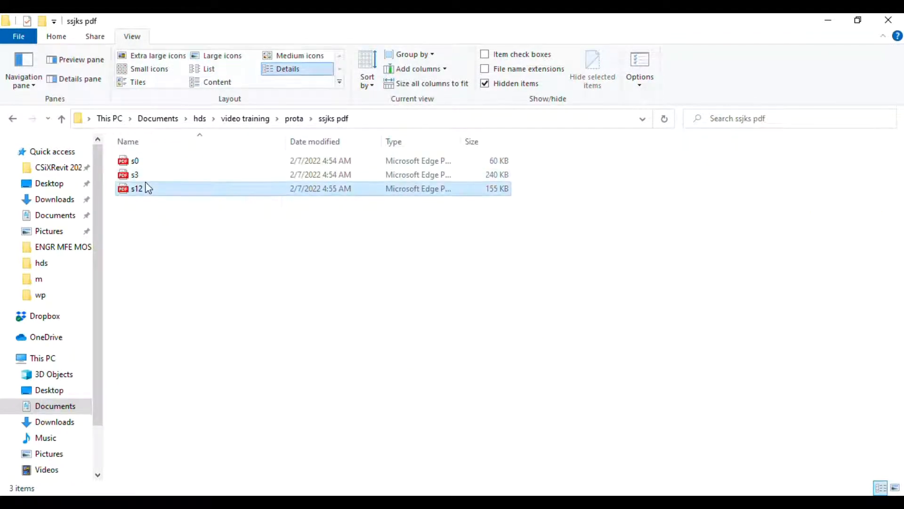
pyautogui.click(138, 188)
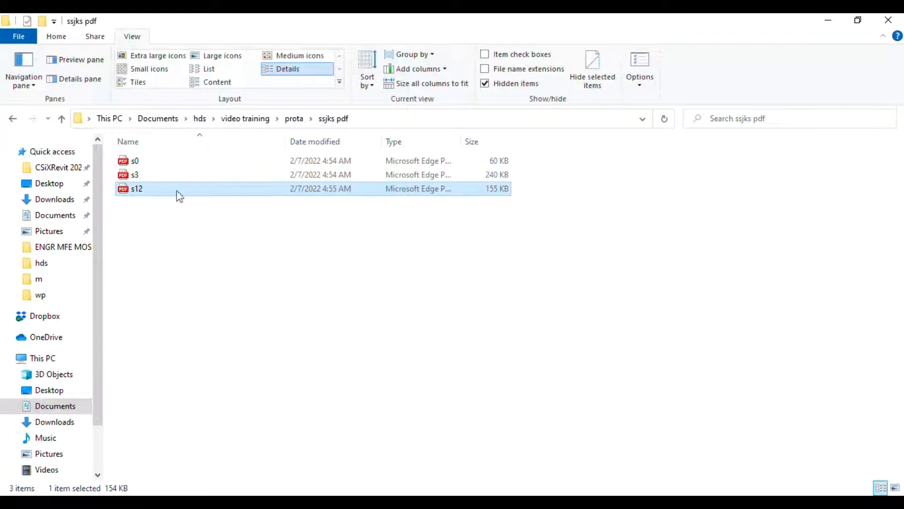
pyautogui.doubleClick(137, 189)
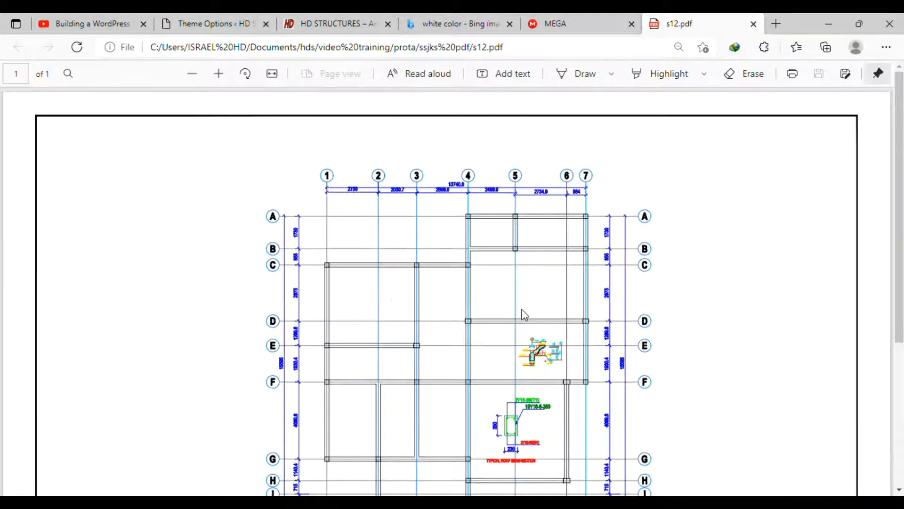
pyautogui.scroll(-3)
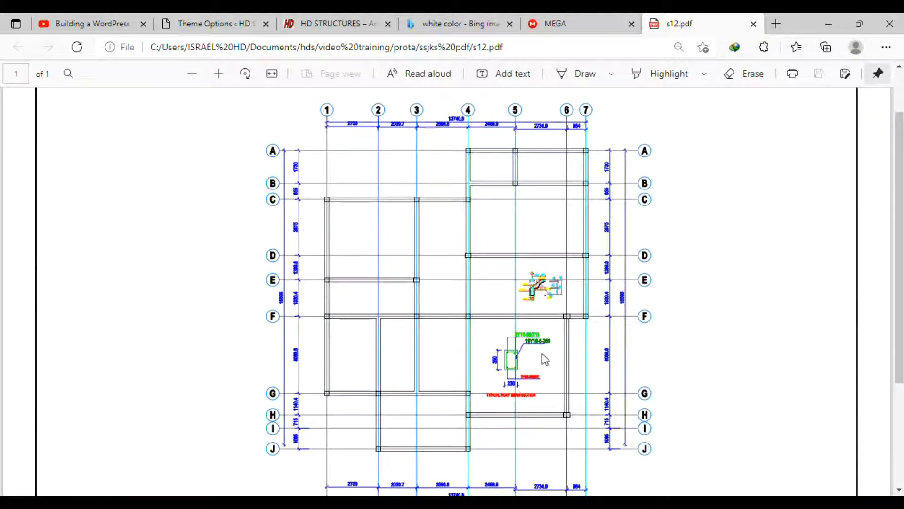
pyautogui.moveTo(477, 467)
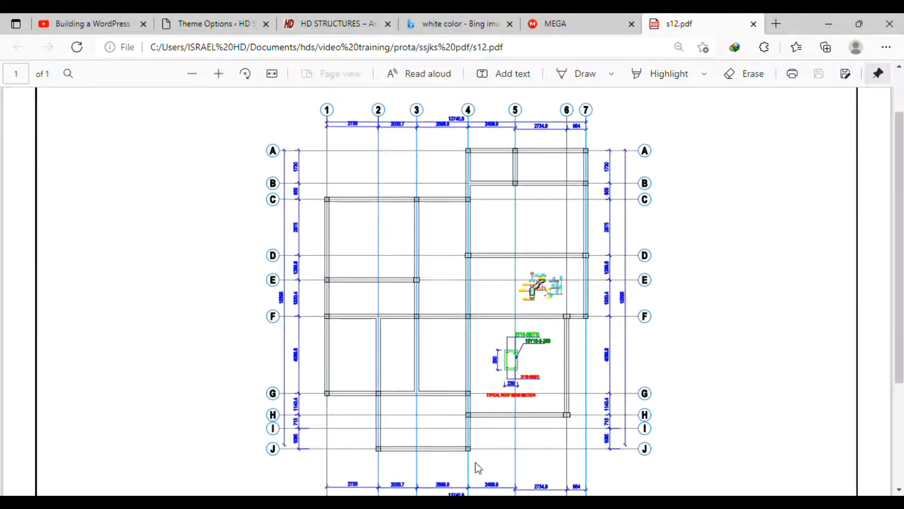
pyautogui.scroll(-3)
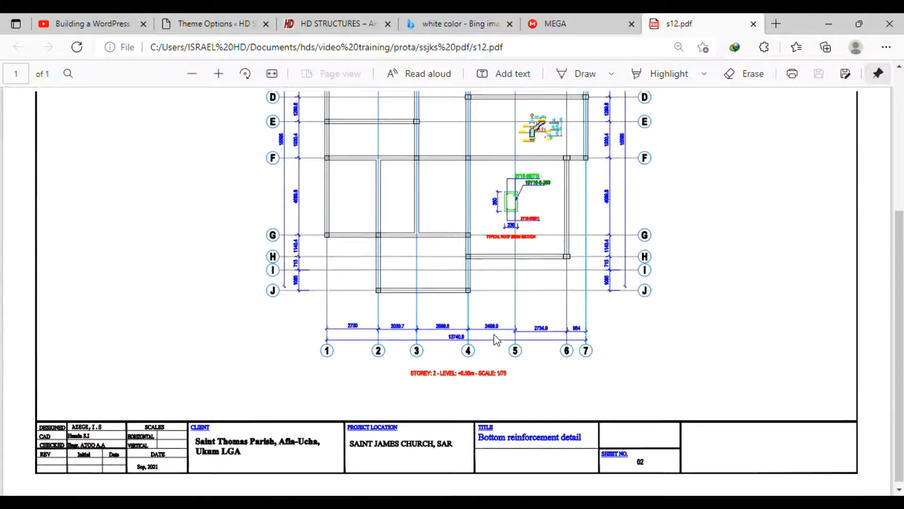